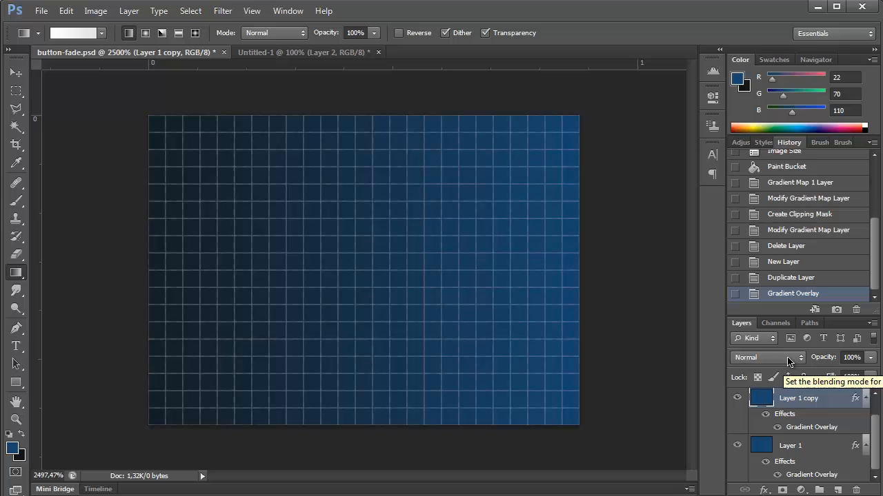
- Try two blending modes on Layer 1 copy, then hide the copy layer
{"action": "left_click", "coordinate": [767, 357]}
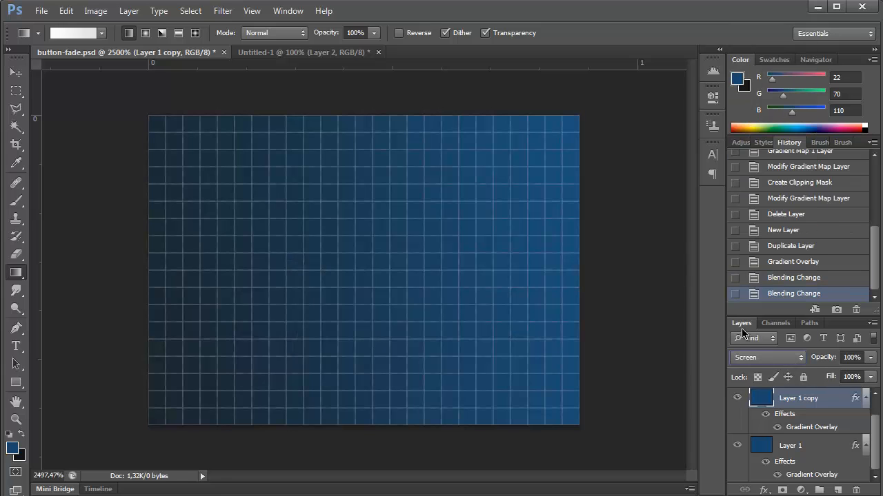
{"action": "left_click", "coordinate": [765, 357]}
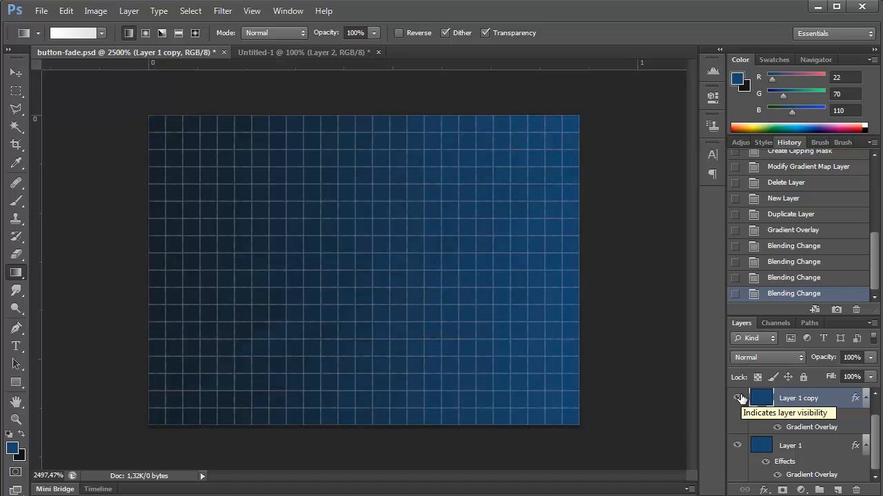
{"action": "left_click", "coordinate": [737, 397]}
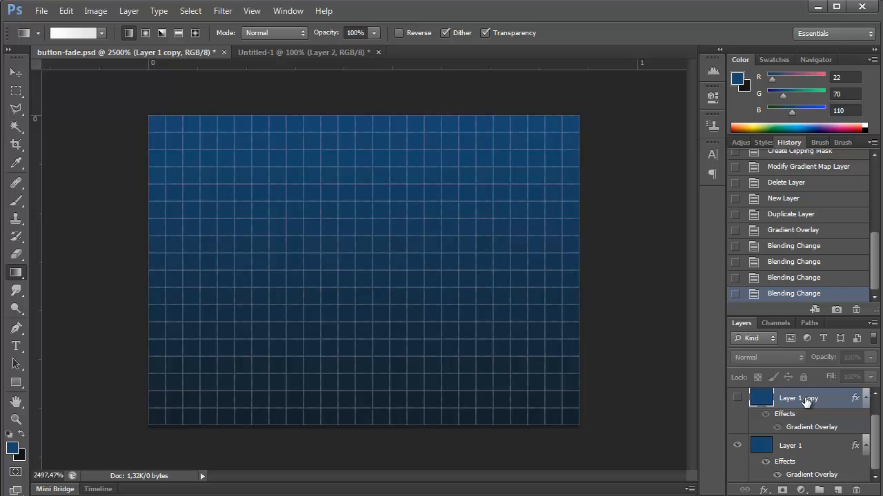
{"action": "mouse_move", "coordinate": [797, 398]}
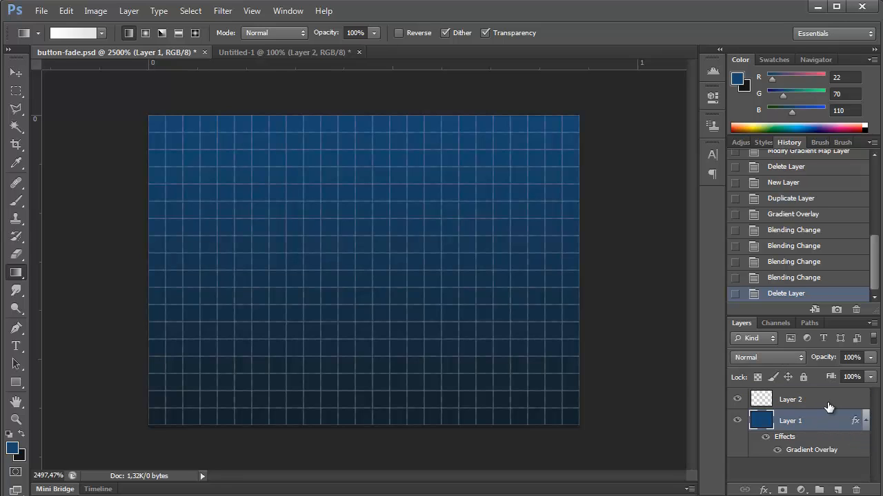
- Save the button image as button-fade.jpg in JPEG format, accepting the quality options
{"action": "left_click", "coordinate": [41, 11]}
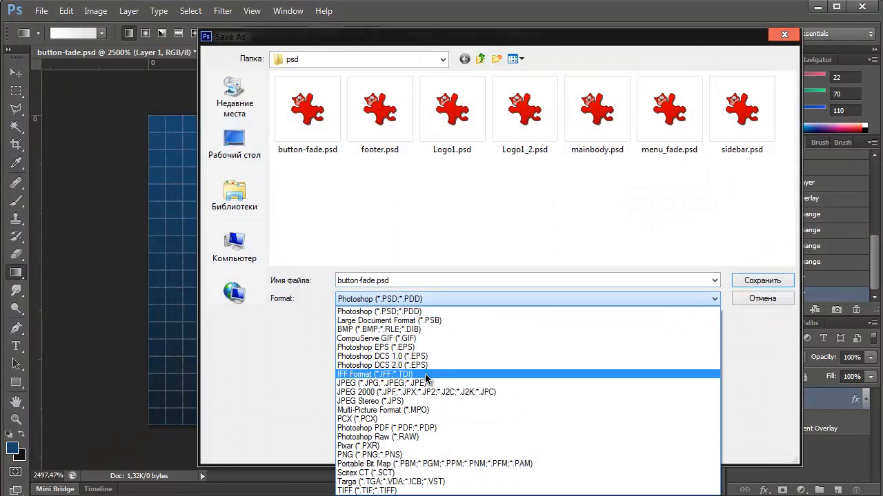
{"action": "left_click", "coordinate": [384, 383]}
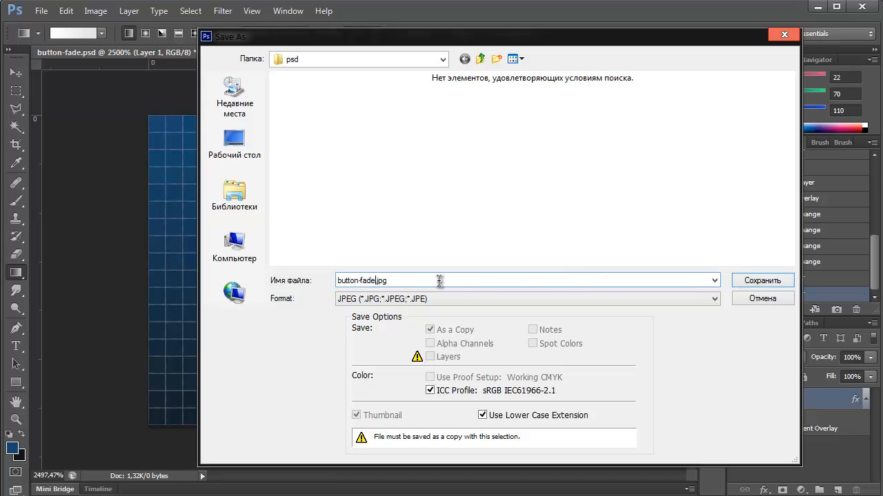
{"action": "left_click", "coordinate": [761, 280]}
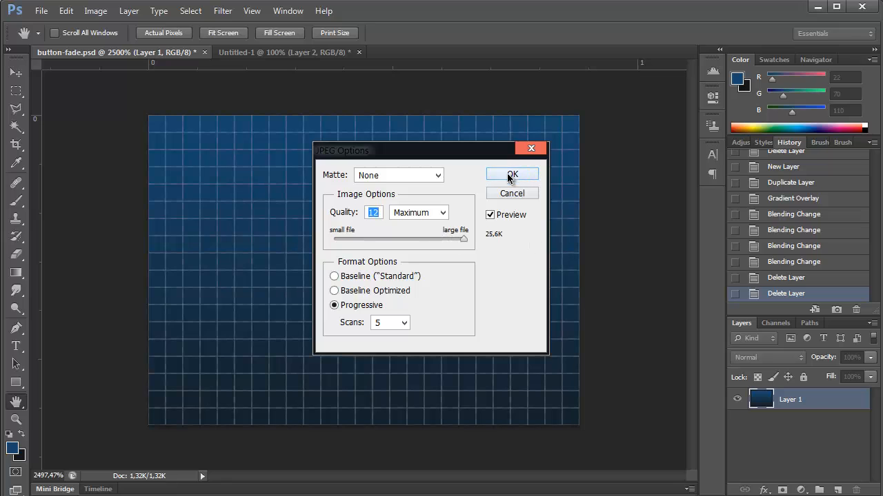
{"action": "left_click", "coordinate": [512, 173]}
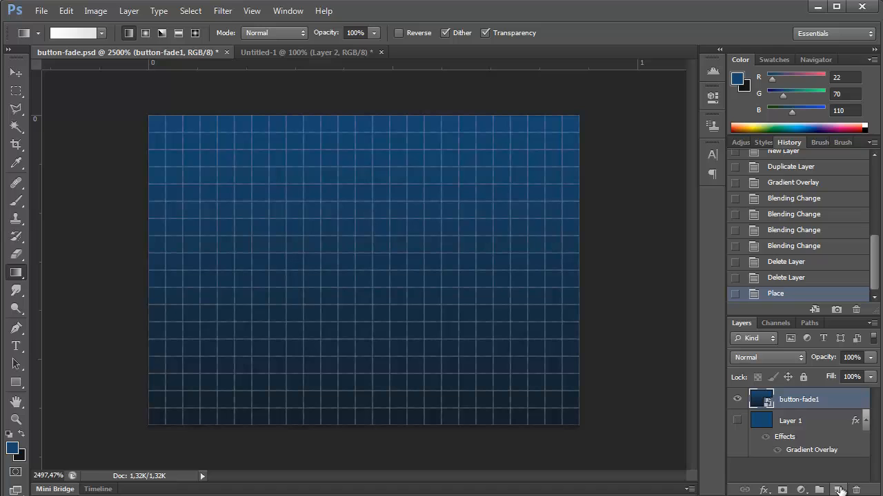
- Add empty Layer 2 and preview a Foreground to Transparent gradient overlay without applying it
{"action": "left_click", "coordinate": [840, 491]}
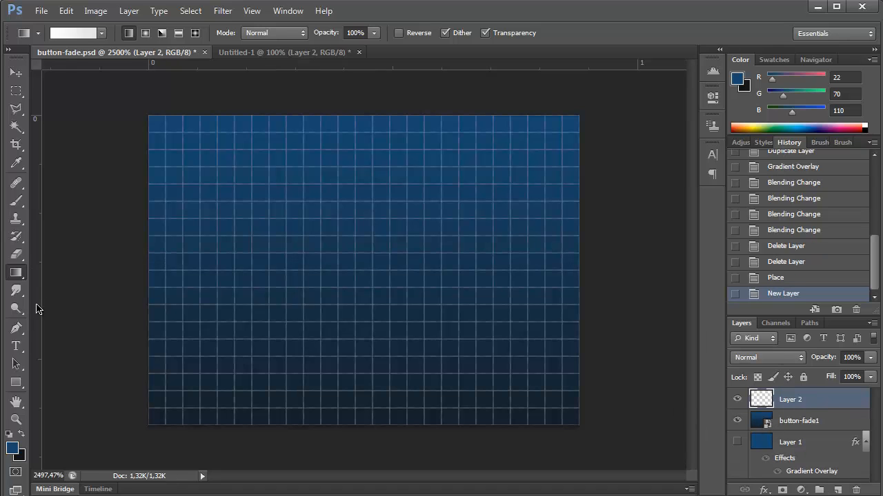
{"action": "mouse_move", "coordinate": [778, 442]}
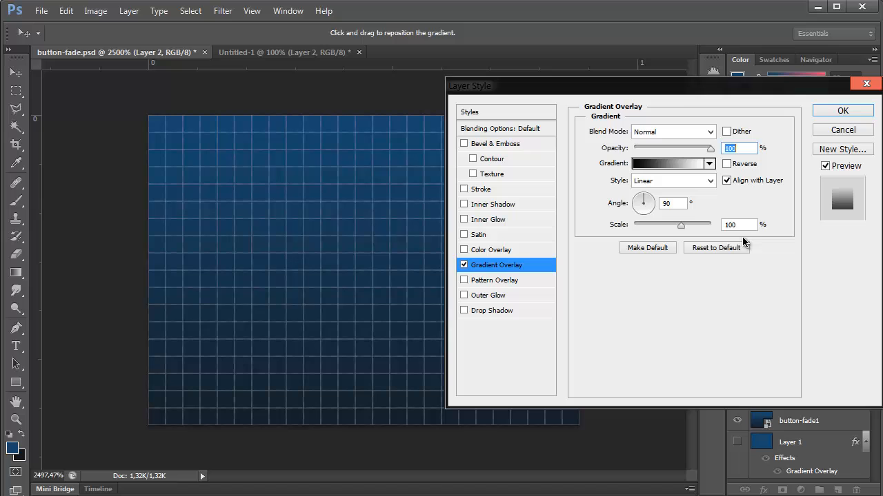
{"action": "left_click", "coordinate": [668, 163]}
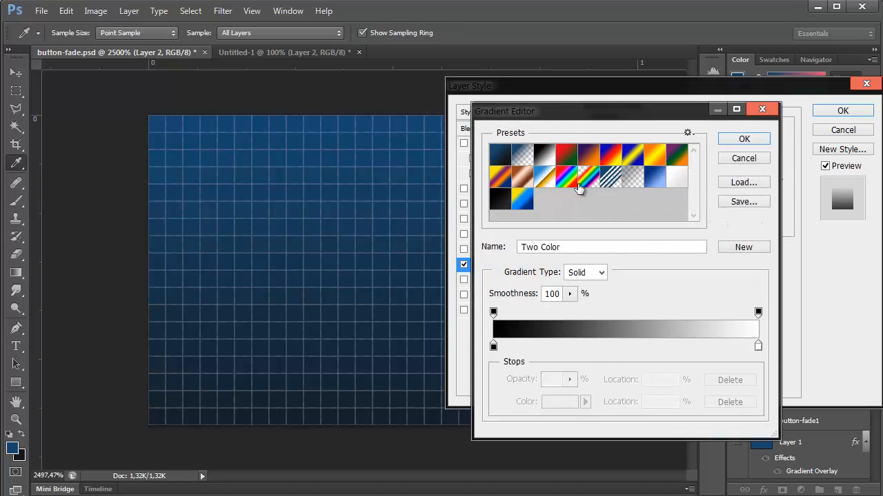
{"action": "mouse_move", "coordinate": [500, 163]}
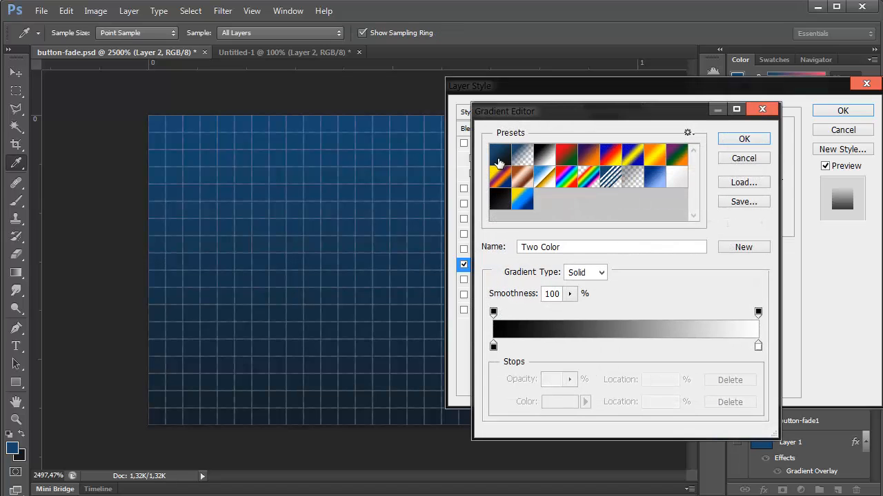
{"action": "left_click", "coordinate": [521, 154]}
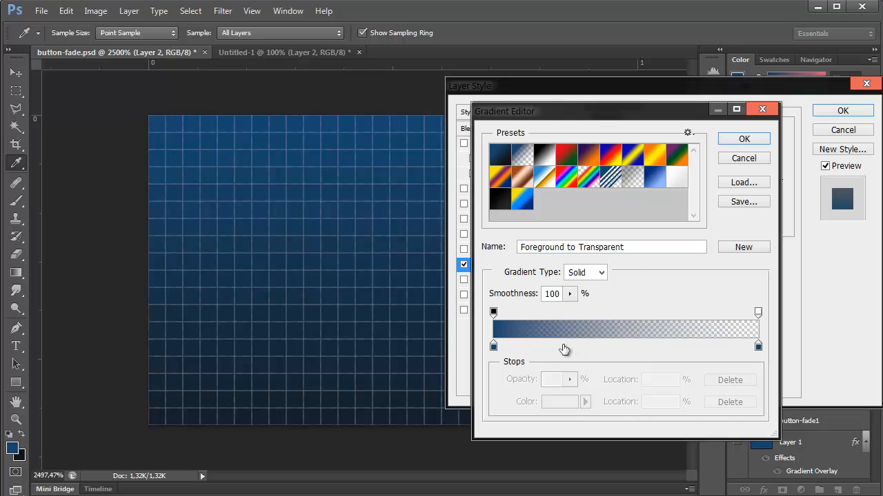
{"action": "mouse_move", "coordinate": [504, 356]}
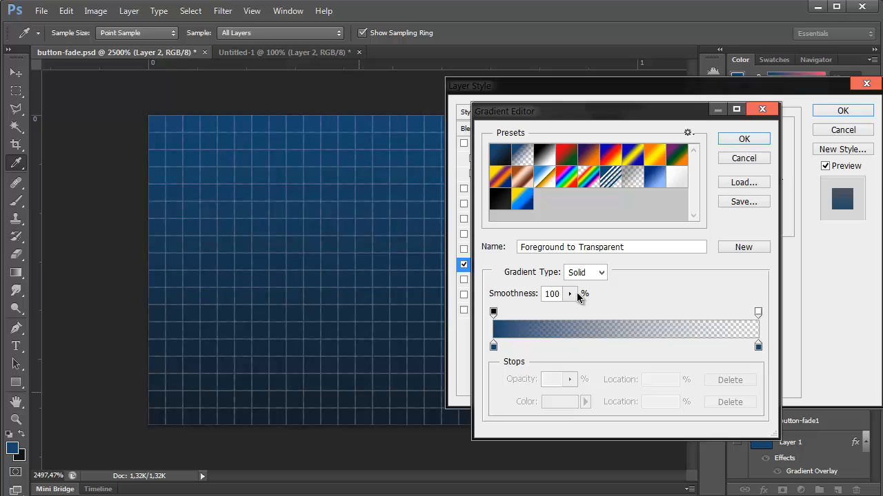
{"action": "left_click", "coordinate": [744, 138]}
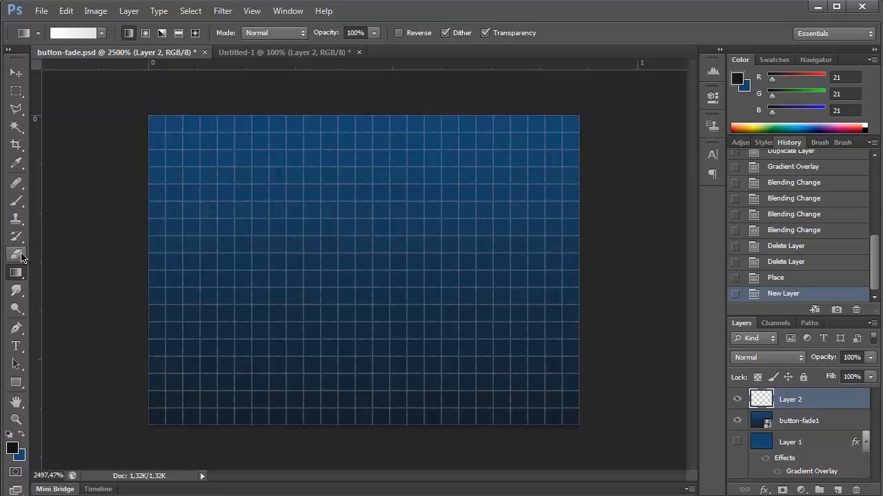
{"action": "mouse_move", "coordinate": [16, 186]}
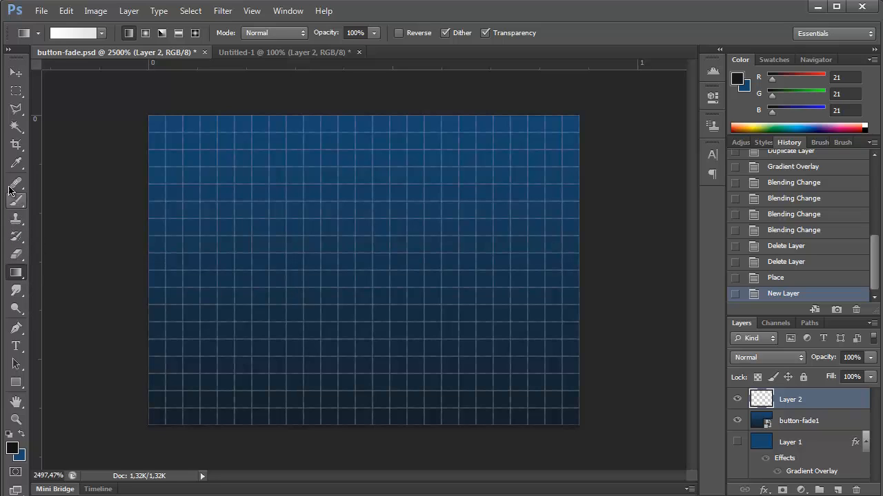
{"action": "mouse_move", "coordinate": [16, 274]}
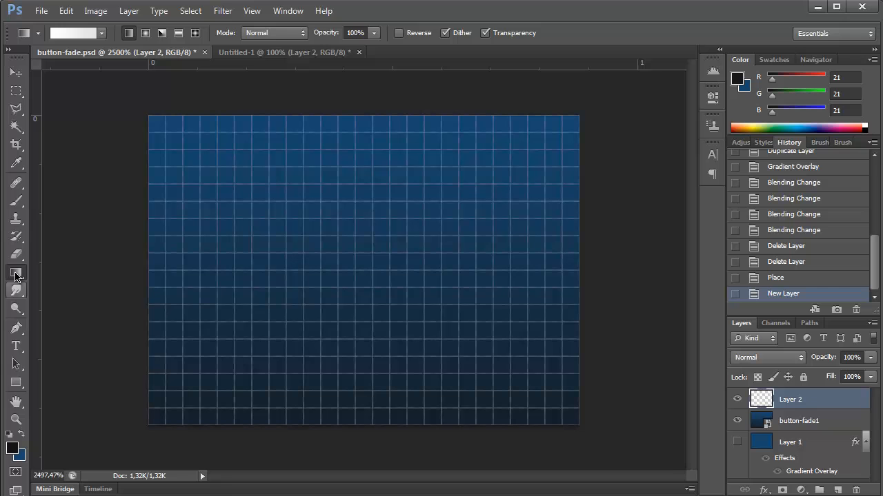
- Fill Layer 2 with white, then set the foreground colour to dark grey 151515
{"action": "left_click", "coordinate": [16, 273]}
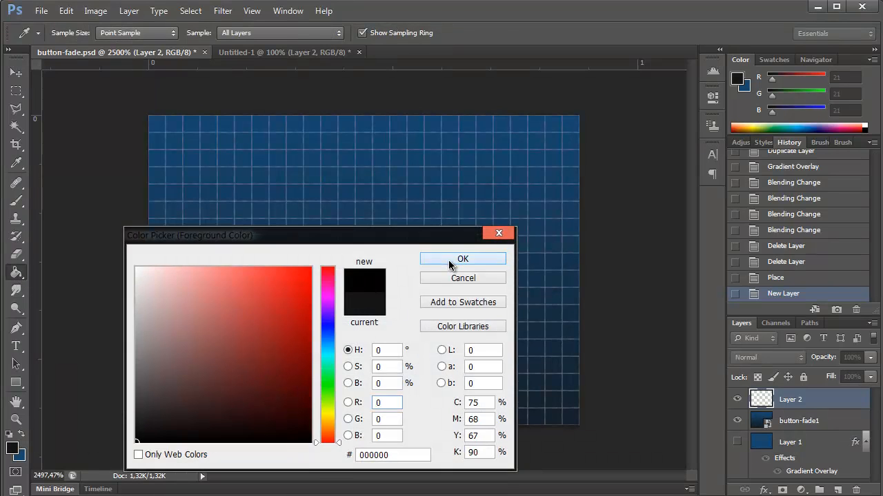
{"action": "left_click", "coordinate": [463, 259]}
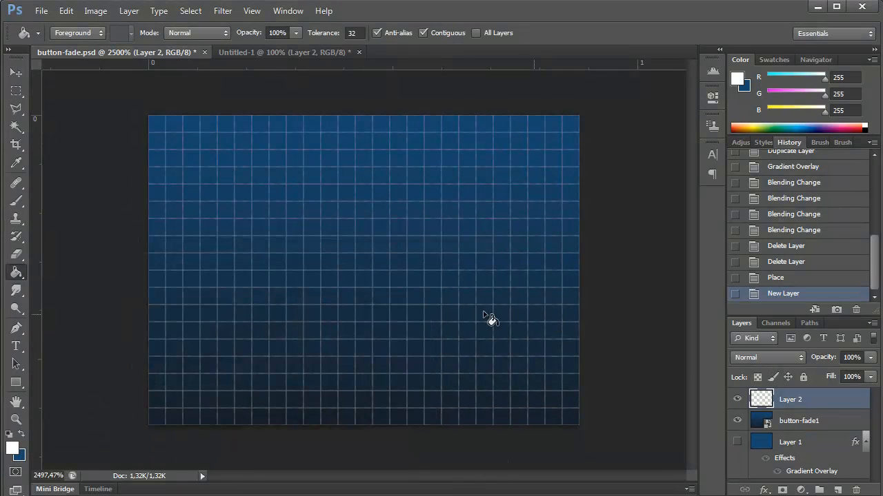
{"action": "left_click", "coordinate": [489, 320]}
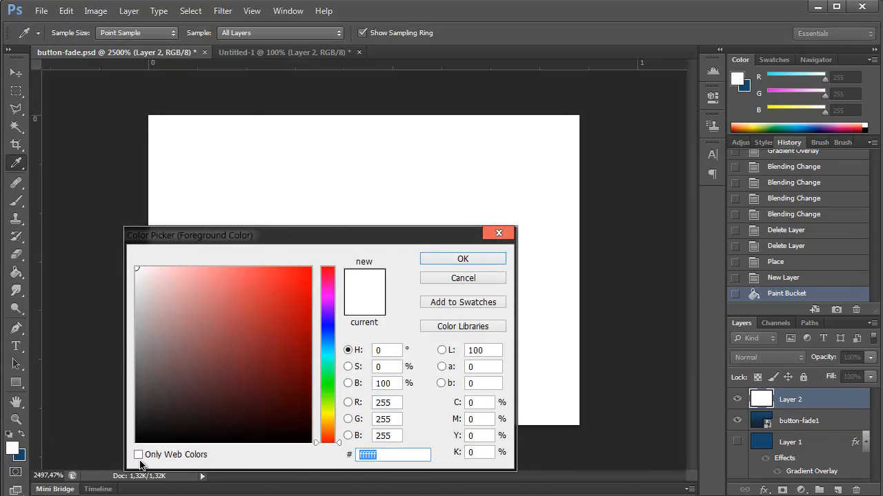
{"action": "type", "text": "151515"}
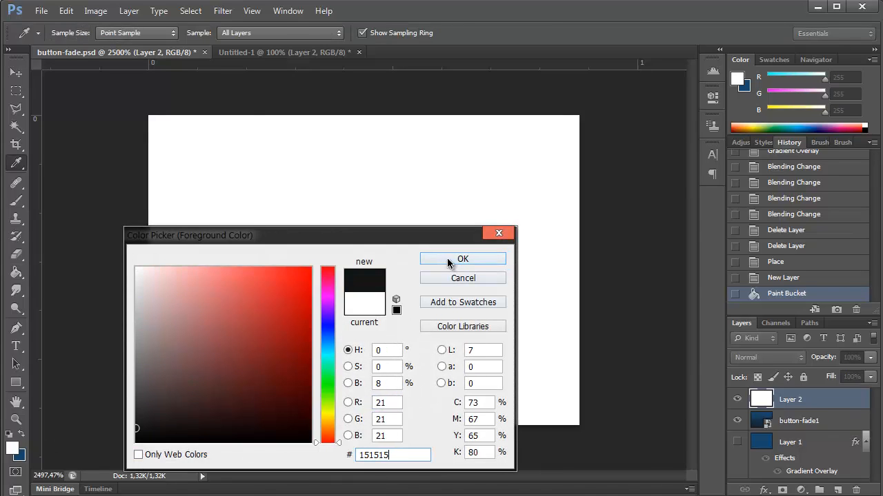
{"action": "left_click", "coordinate": [462, 259]}
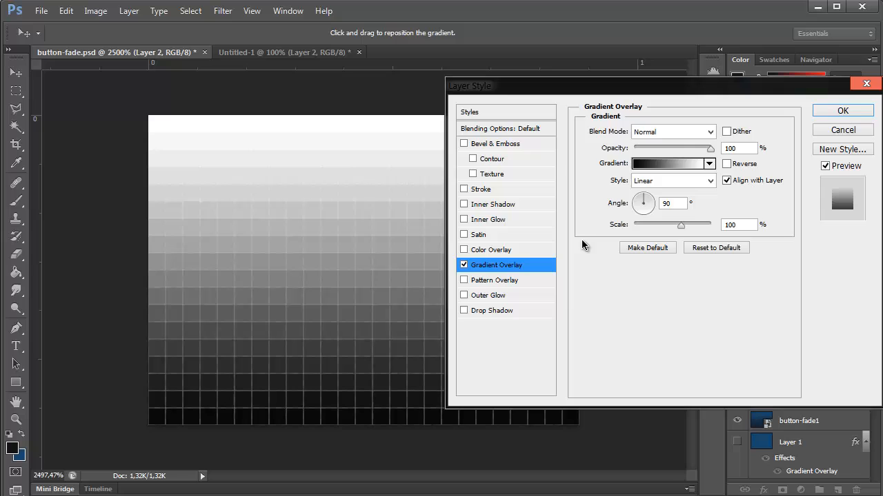
- Apply a Foreground to Transparent gradient overlay to Layer 2
{"action": "left_click", "coordinate": [668, 163]}
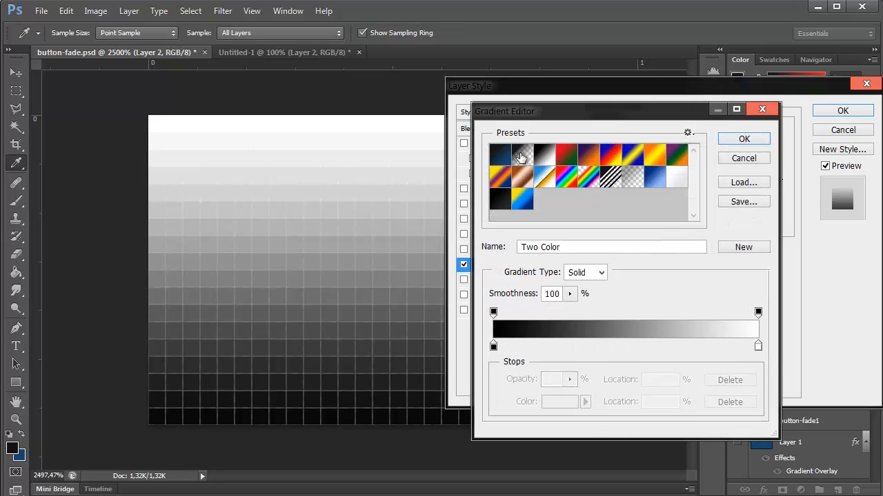
{"action": "left_click", "coordinate": [521, 154]}
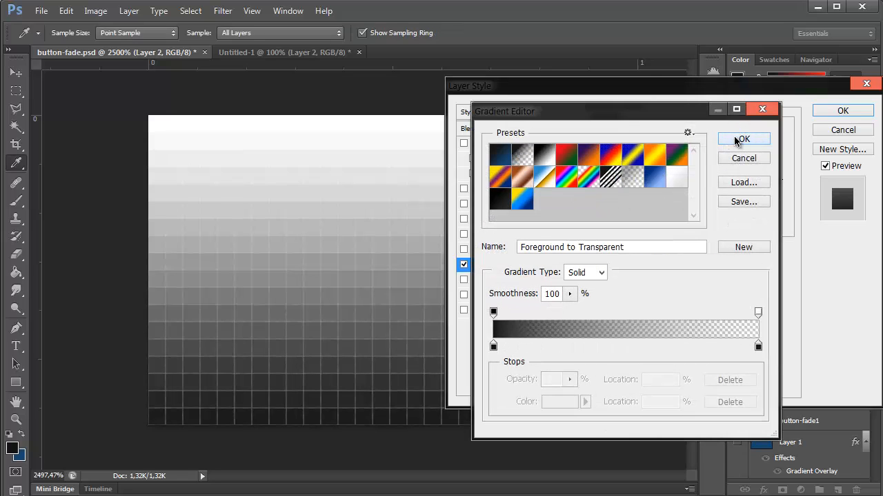
{"action": "left_click", "coordinate": [743, 138]}
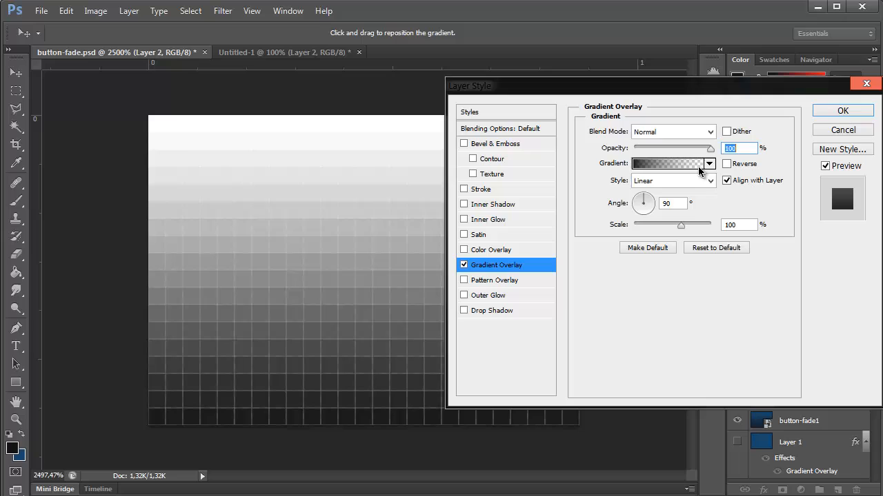
{"action": "mouse_move", "coordinate": [665, 163]}
{"action": "type", "text": "0"}
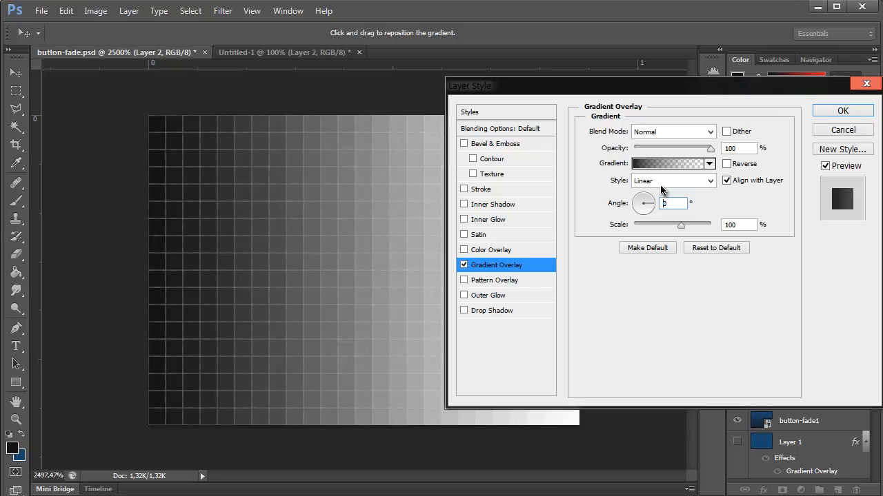
- Set Layer 2's blend mode to Multiply in Blending Options and confirm the style
{"action": "left_click", "coordinate": [499, 128]}
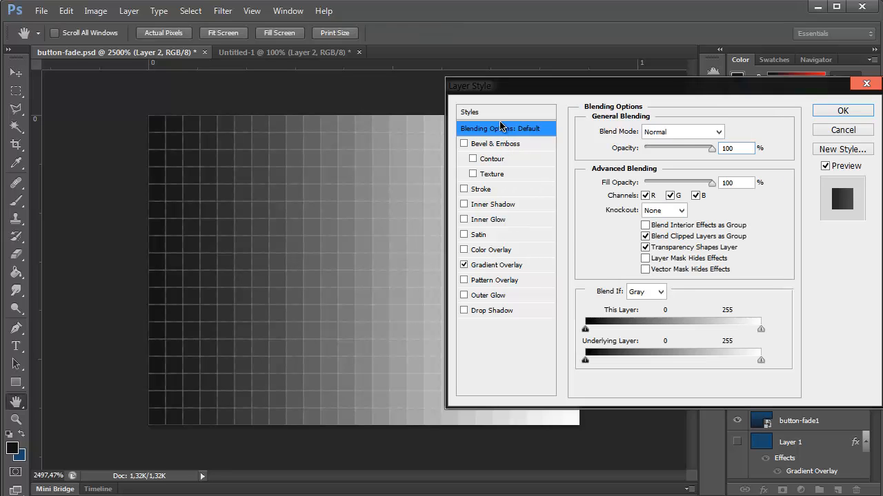
{"action": "left_click", "coordinate": [683, 133]}
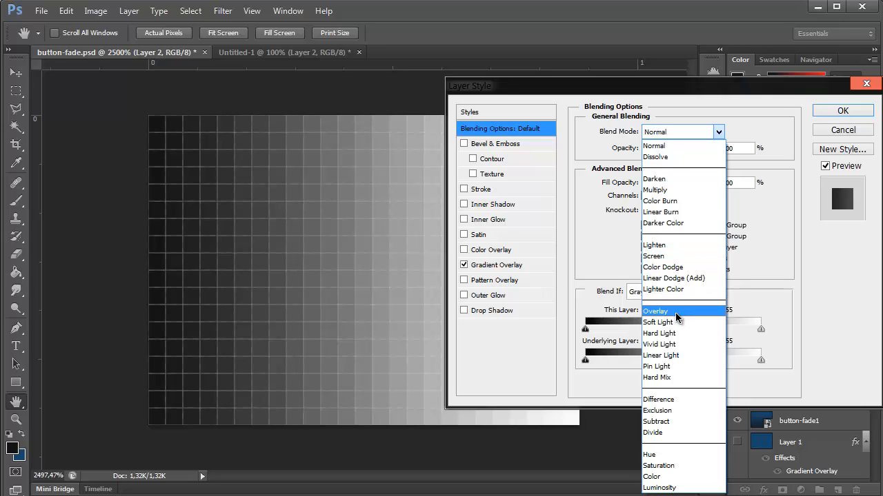
{"action": "left_click", "coordinate": [653, 190]}
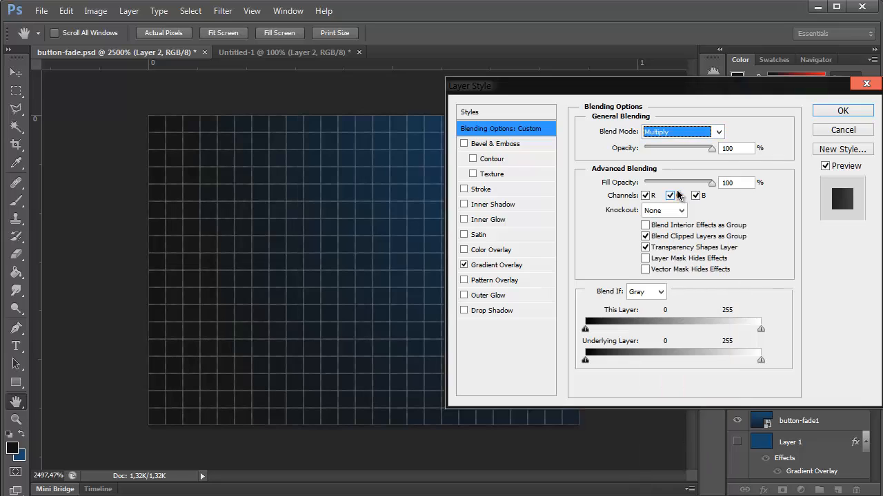
{"action": "left_click", "coordinate": [842, 110]}
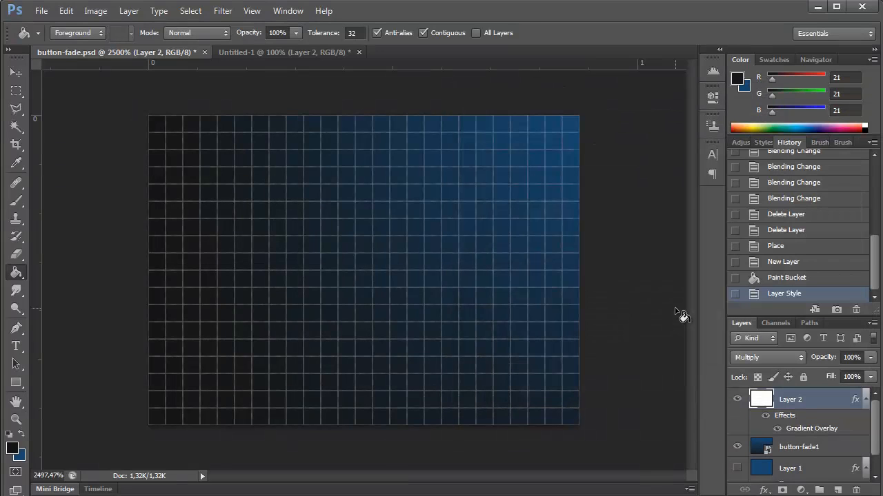
{"action": "left_click", "coordinate": [736, 400]}
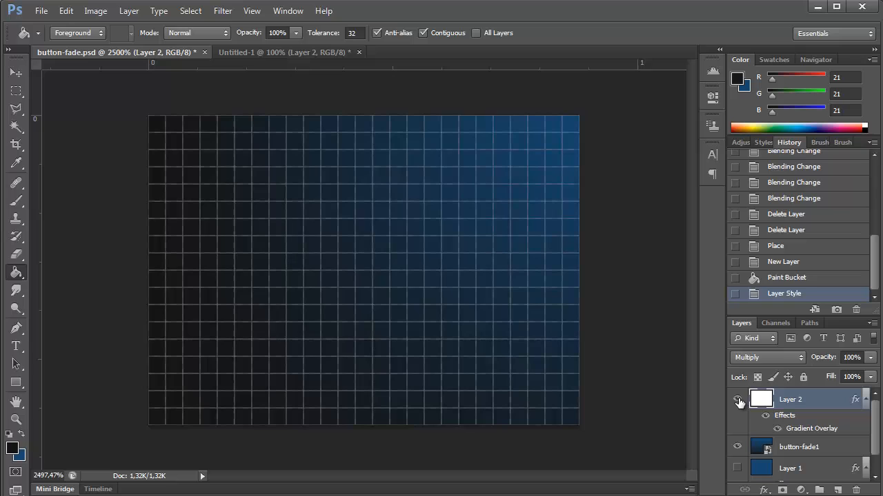
{"action": "left_click", "coordinate": [737, 400]}
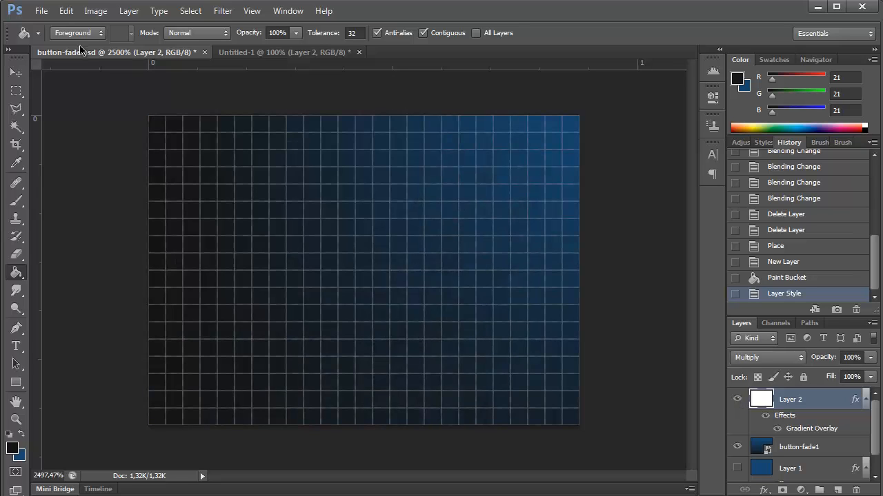
{"action": "mouse_move", "coordinate": [681, 400]}
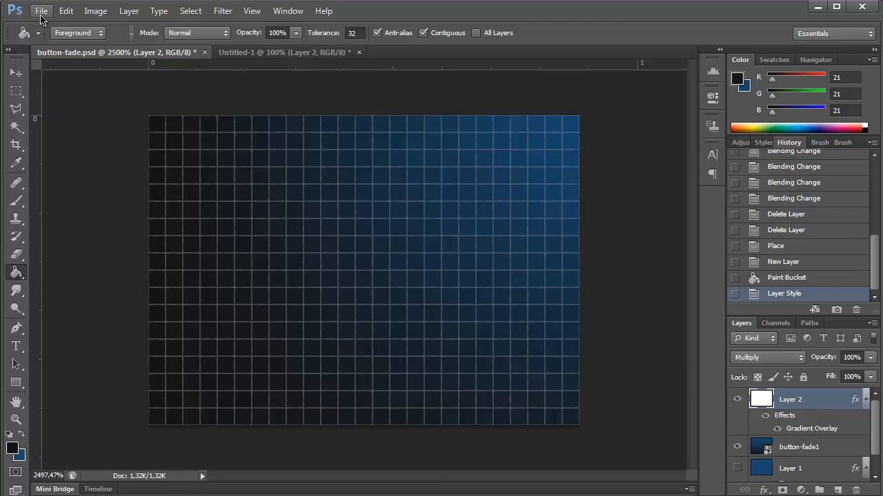
{"action": "mouse_move", "coordinate": [31, 248]}
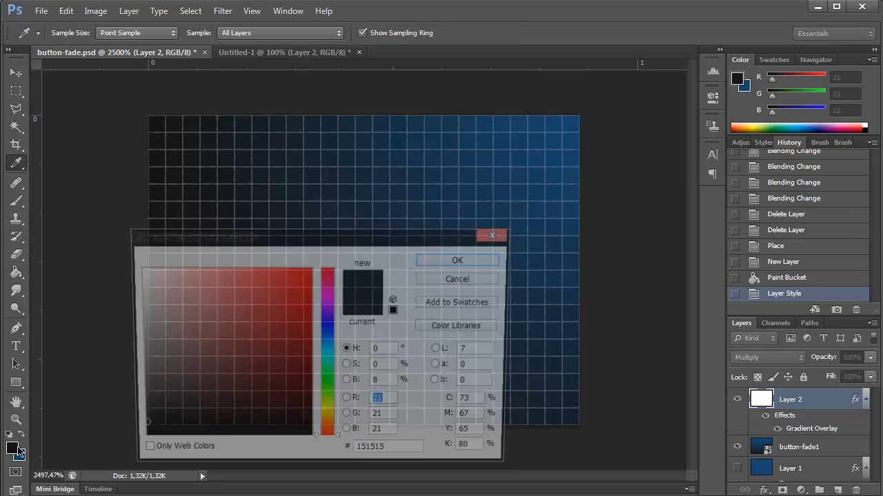
- Save the tile as button-fade_ends.psd
{"action": "left_click", "coordinate": [41, 11]}
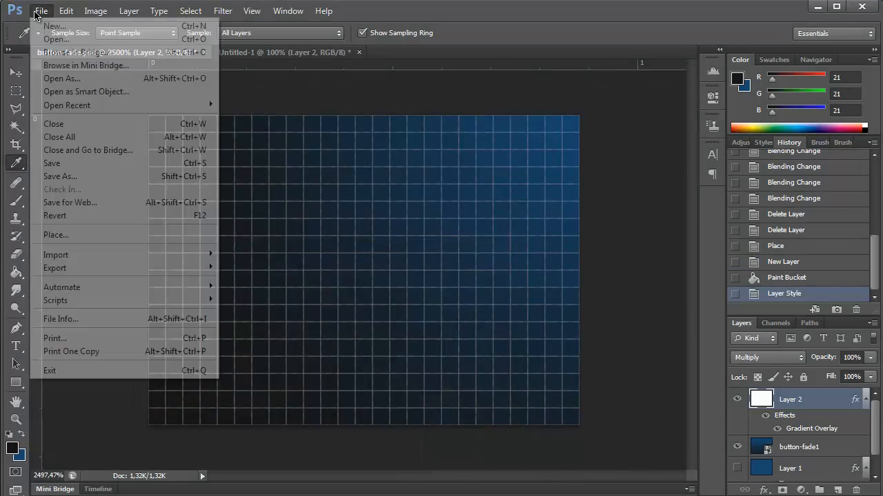
{"action": "left_click", "coordinate": [61, 177]}
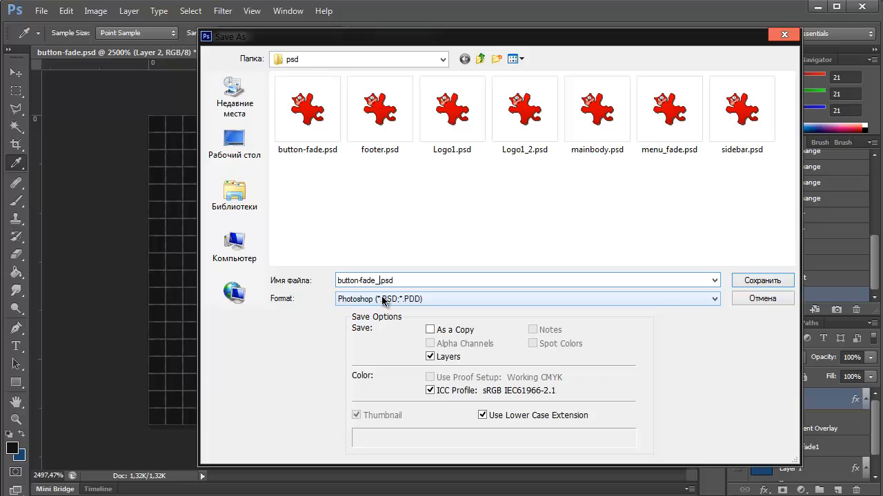
{"action": "left_click", "coordinate": [761, 280]}
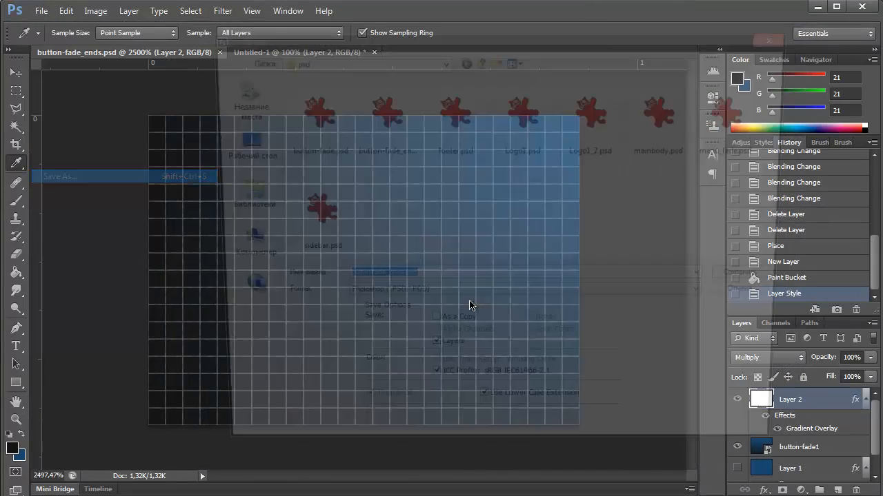
- Save a GIF copy named button-fade_left.gif in the img folder
{"action": "left_click", "coordinate": [526, 298]}
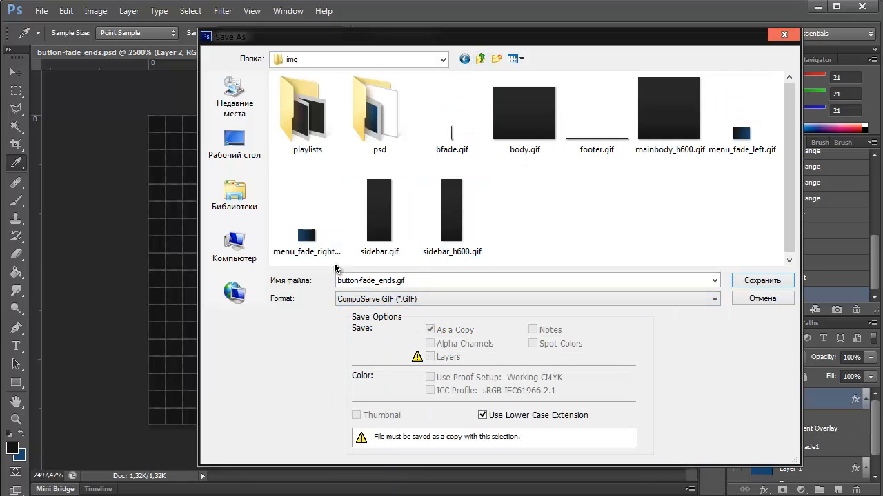
{"action": "left_click", "coordinate": [381, 280]}
{"action": "type", "text": "left"}
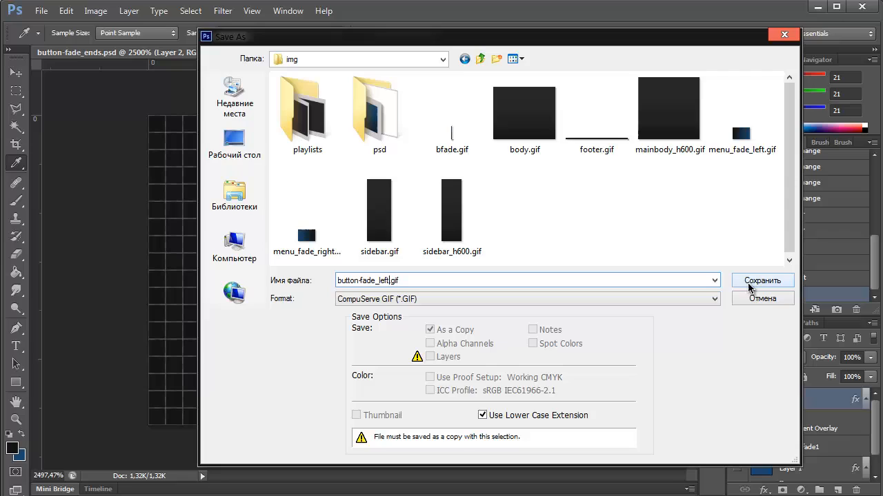
{"action": "type", "text": "_"}
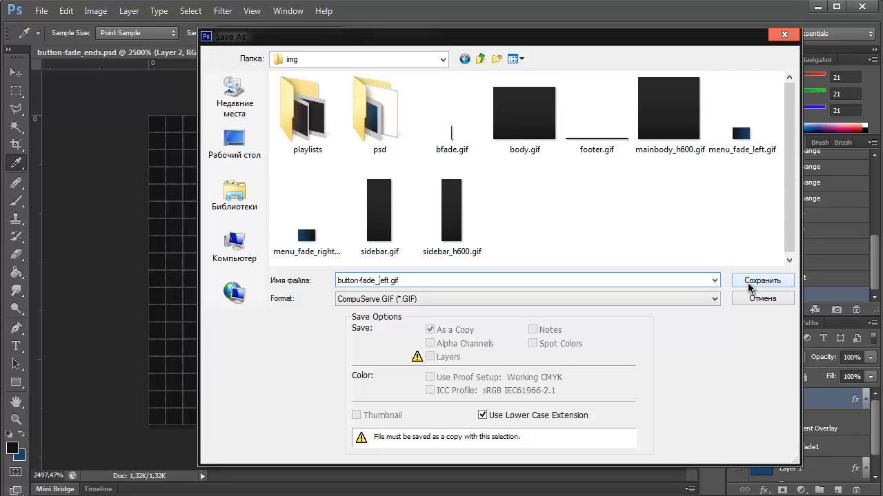
{"action": "left_click", "coordinate": [527, 297]}
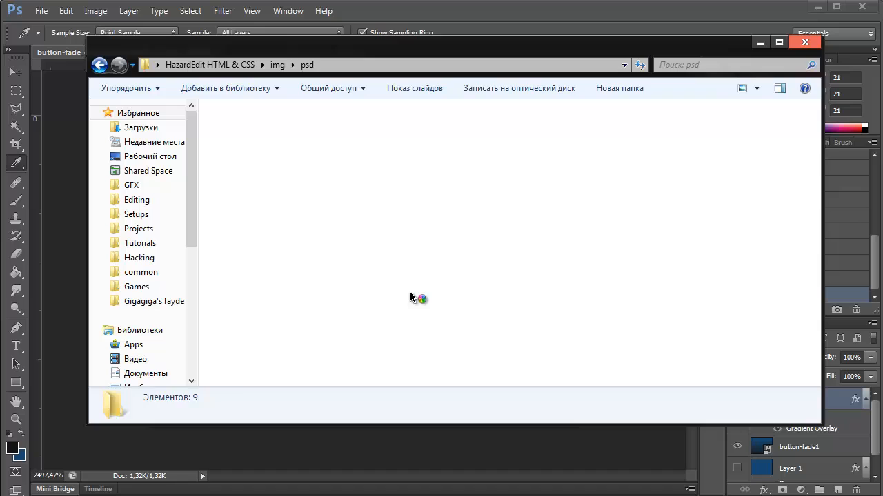
- Save the flipped copy as button-fade_right.gif in img and return to the menu bar document
{"action": "left_click", "coordinate": [276, 65]}
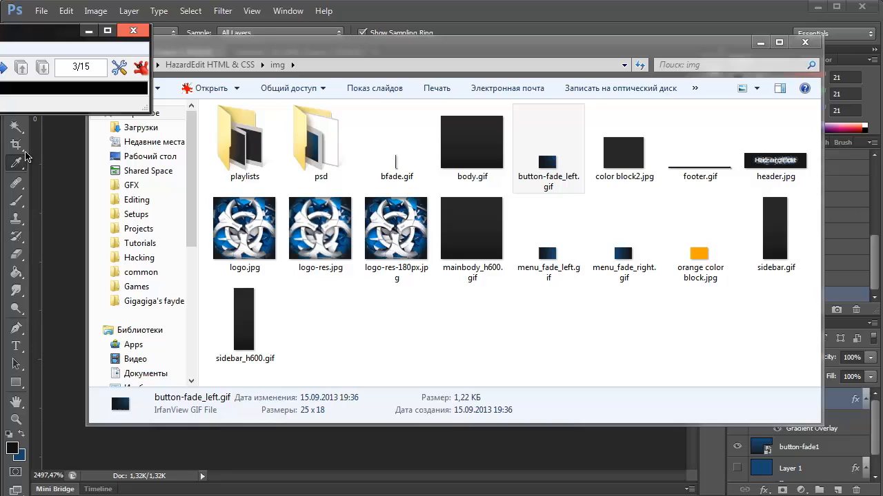
{"action": "mouse_move", "coordinate": [54, 171]}
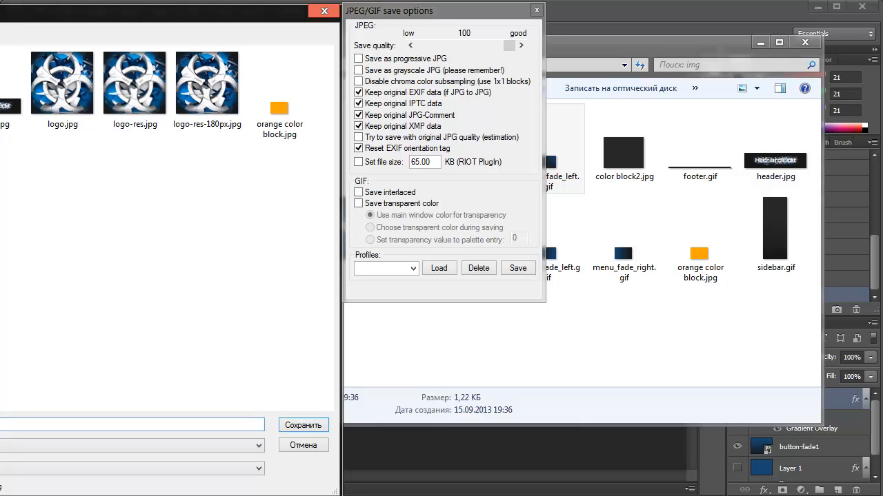
{"action": "mouse_move", "coordinate": [308, 419]}
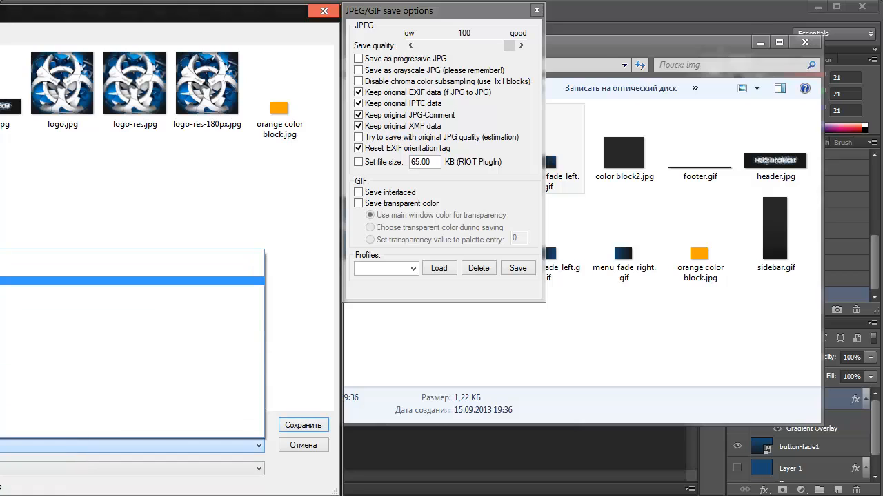
{"action": "left_click", "coordinate": [304, 424]}
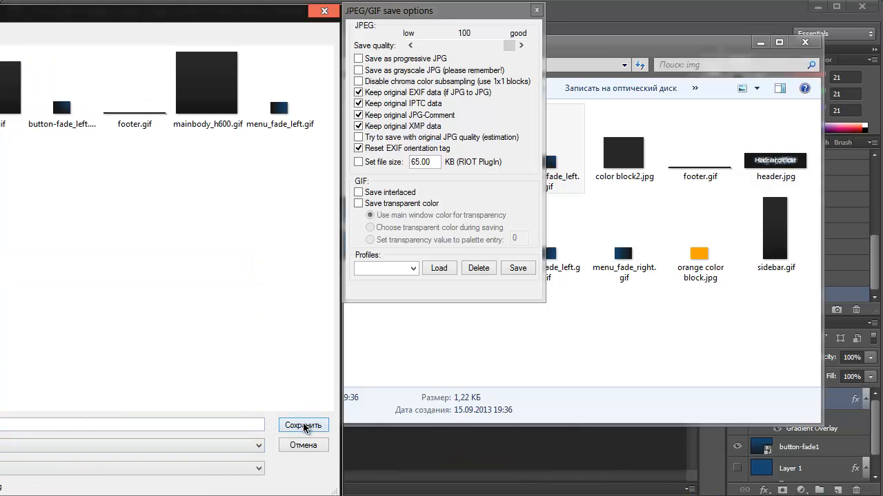
{"action": "left_click", "coordinate": [304, 425]}
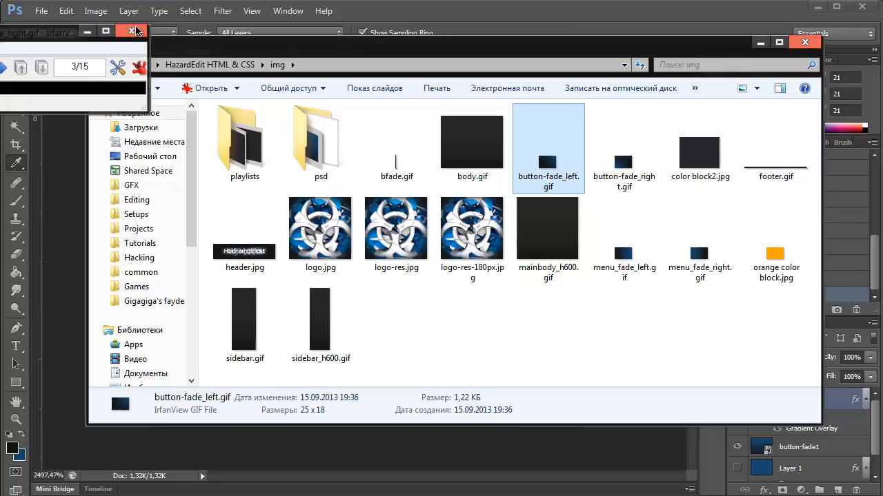
{"action": "left_click", "coordinate": [130, 30]}
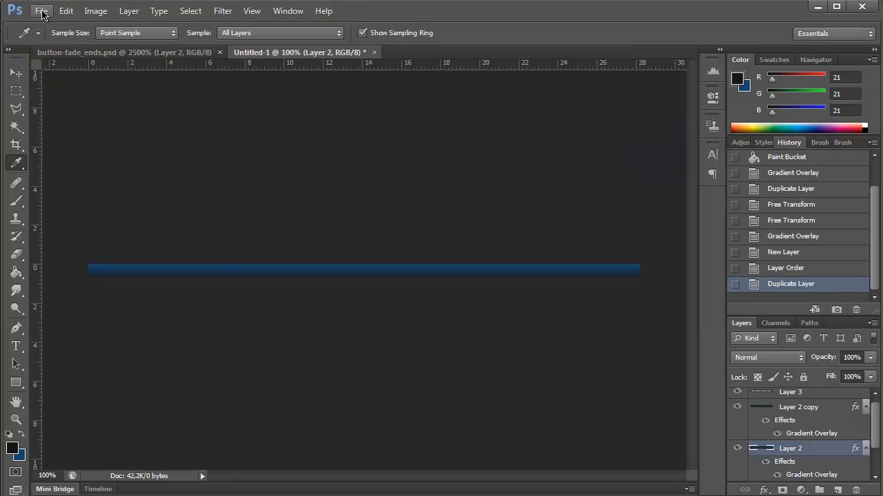
- Save the menu bar image as menu.gif in CompuServe GIF format
{"action": "left_click", "coordinate": [42, 11]}
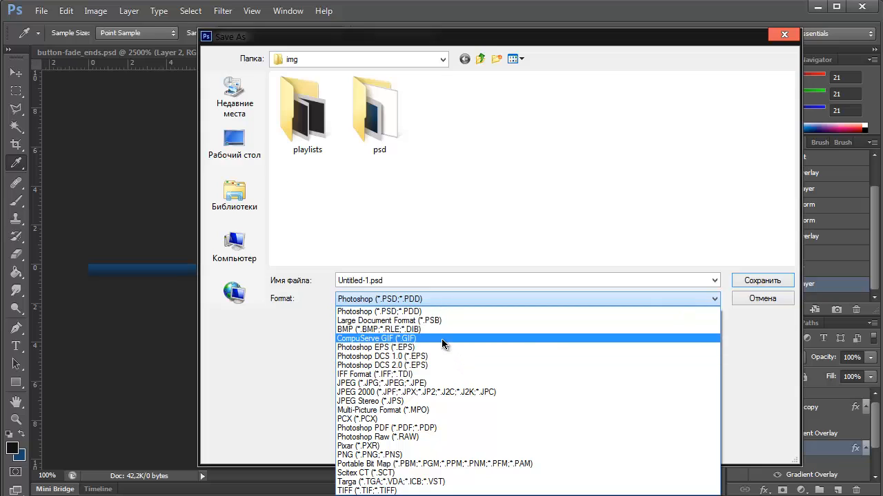
{"action": "left_click", "coordinate": [375, 339]}
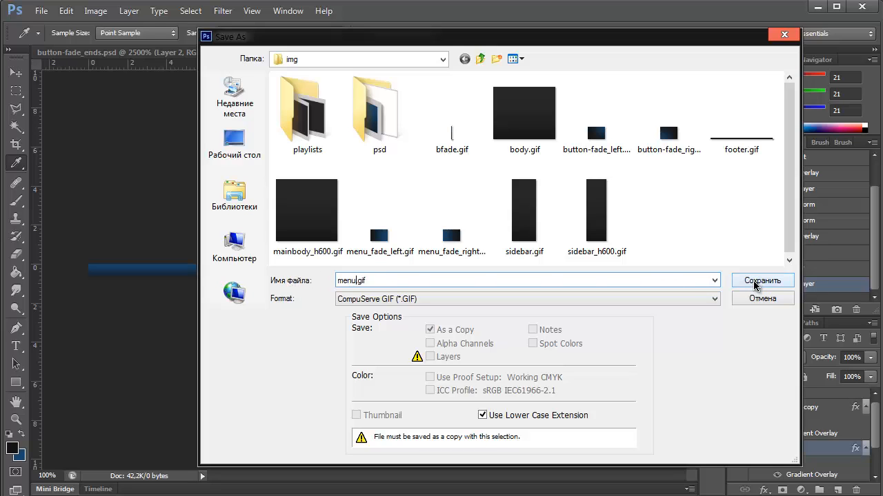
{"action": "left_click", "coordinate": [761, 282]}
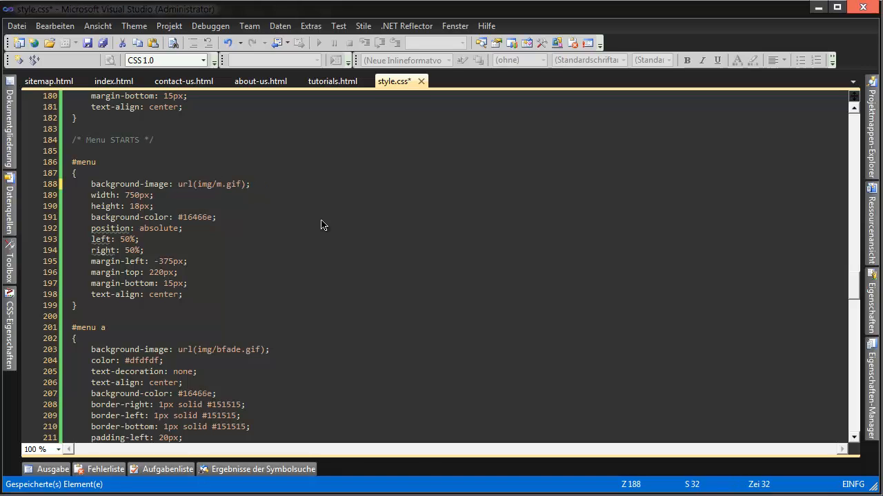
- Complete the #menu background path as img/menu.gif in style.css
{"action": "type", "text": "enu"}
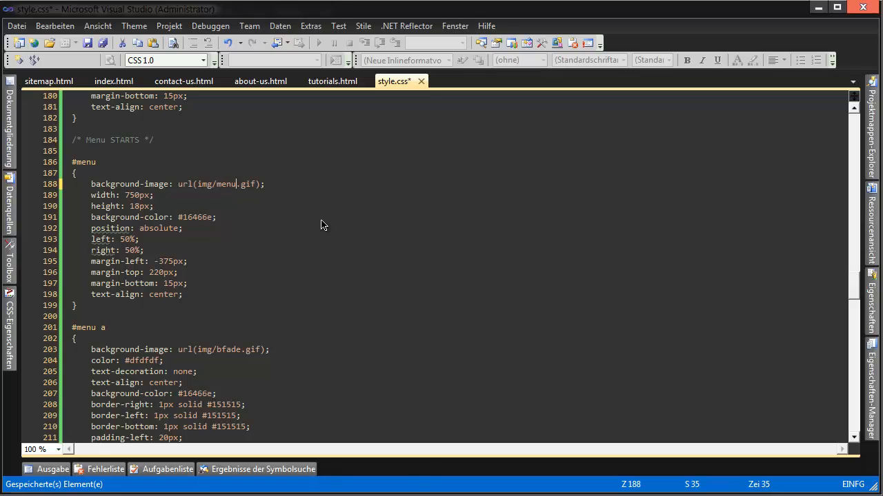
{"action": "type", "text": "."}
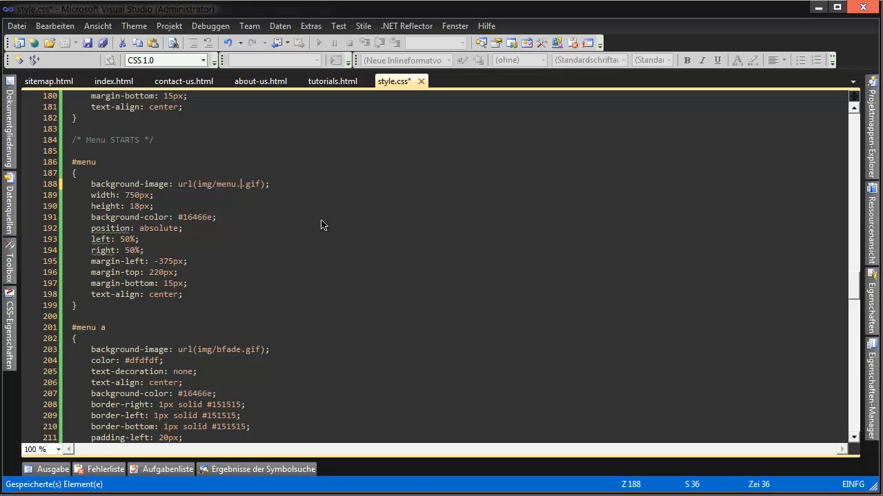
{"action": "type", "text": "gif"}
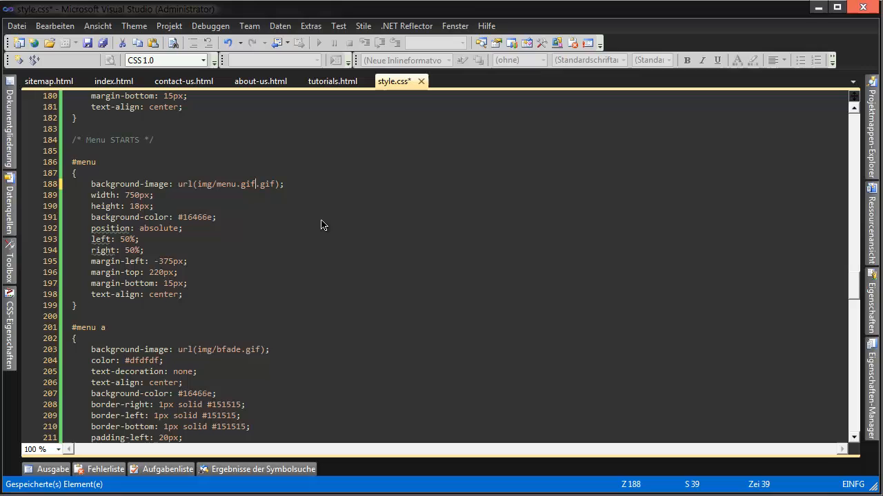
{"action": "mouse_move", "coordinate": [312, 202]}
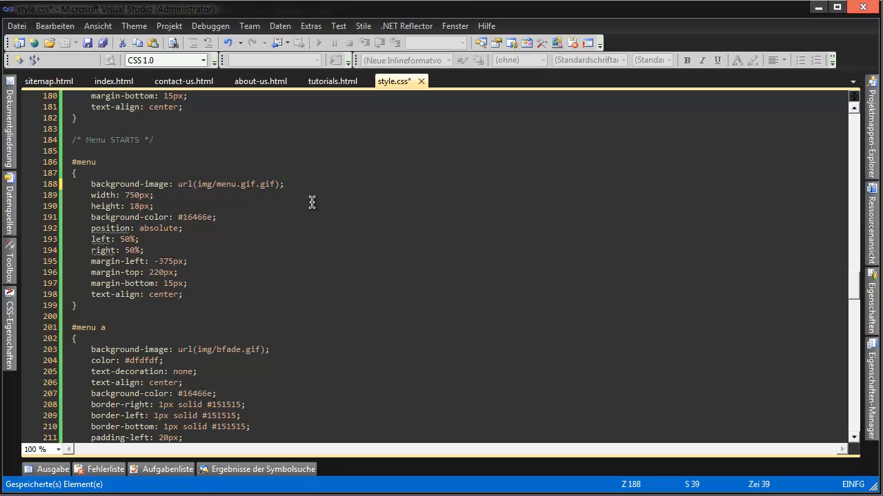
{"action": "scroll", "scroll_direction": "down", "scroll_amount": 3}
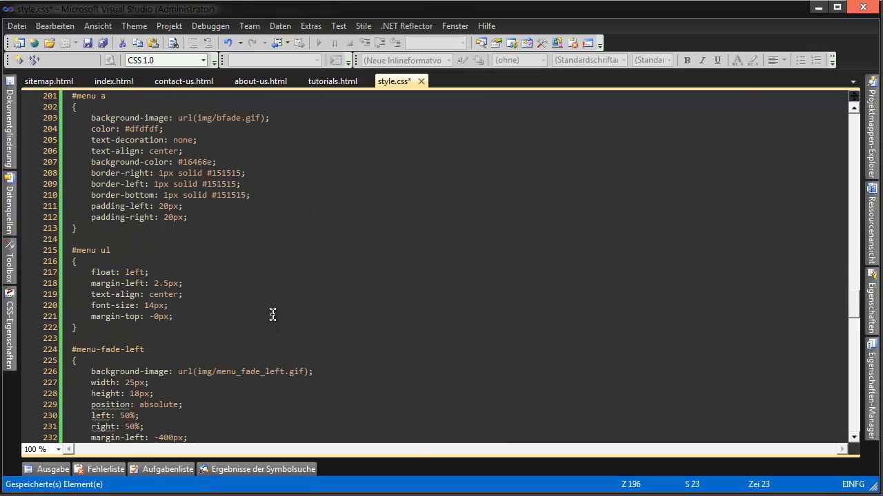
{"action": "scroll", "scroll_direction": "down", "scroll_amount": 3}
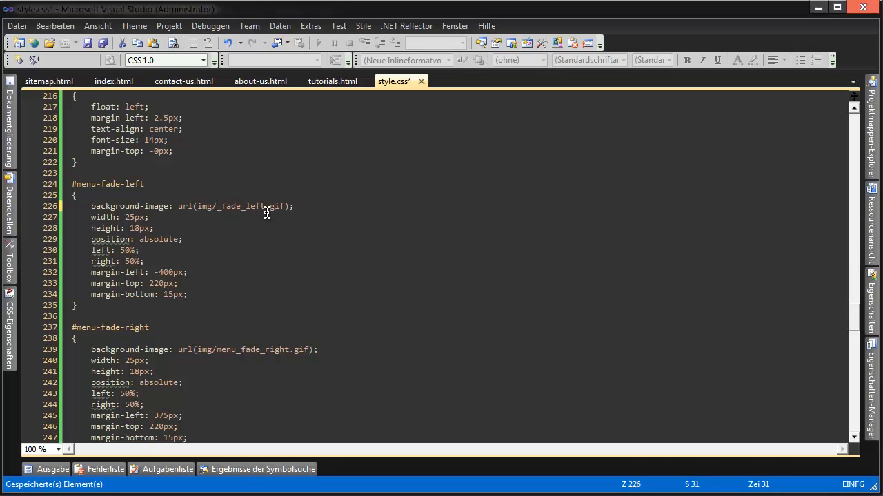
- Point the menu fade rules' background-image urls to img/button-fade_left.gif
{"action": "type", "text": "button"}
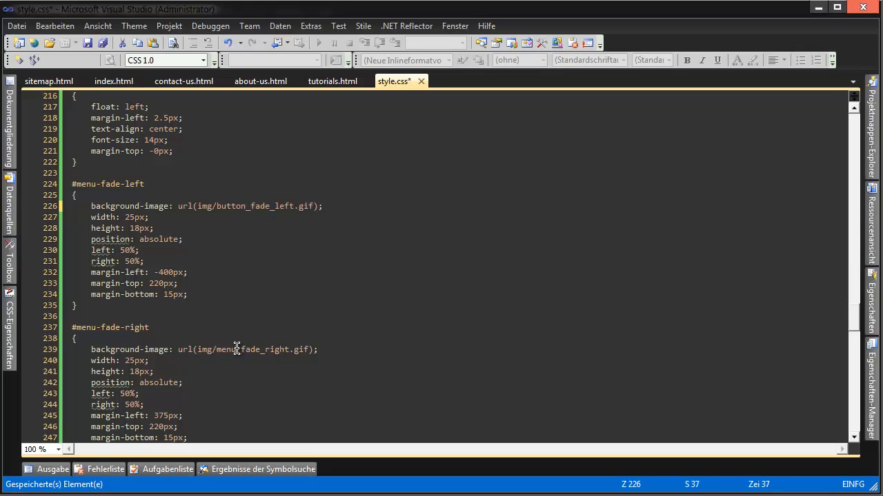
{"action": "left_click", "coordinate": [314, 206]}
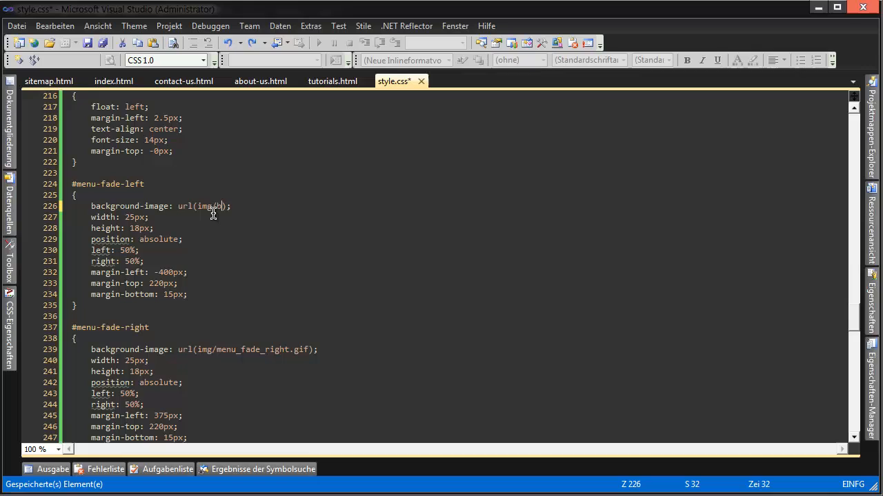
{"action": "type", "text": "button-fade_left.gif"}
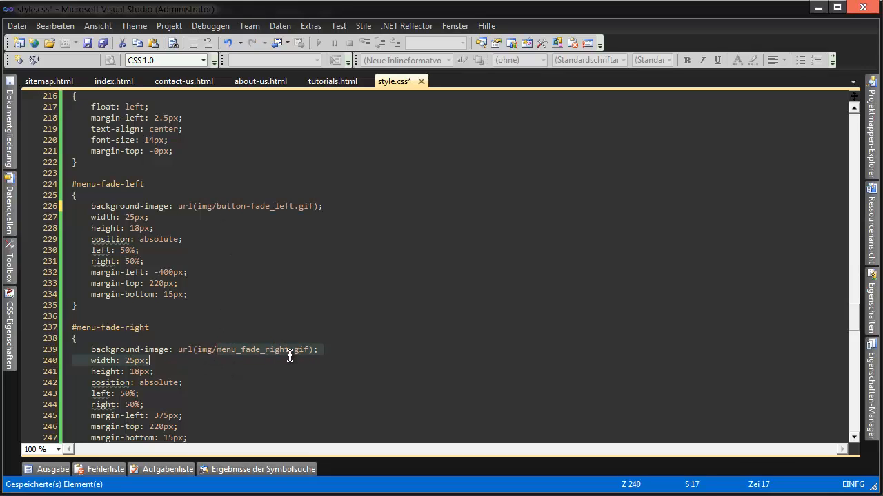
{"action": "type", "text": "button-fade_left.gif"}
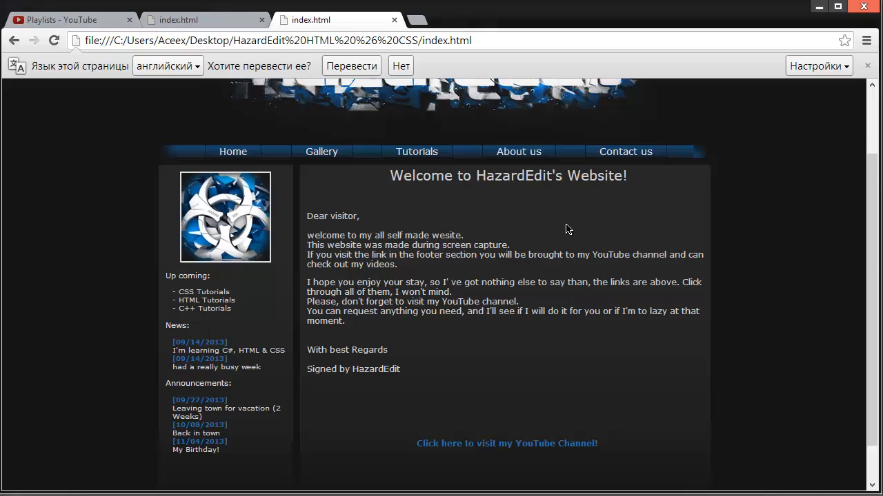
{"action": "mouse_move", "coordinate": [700, 160]}
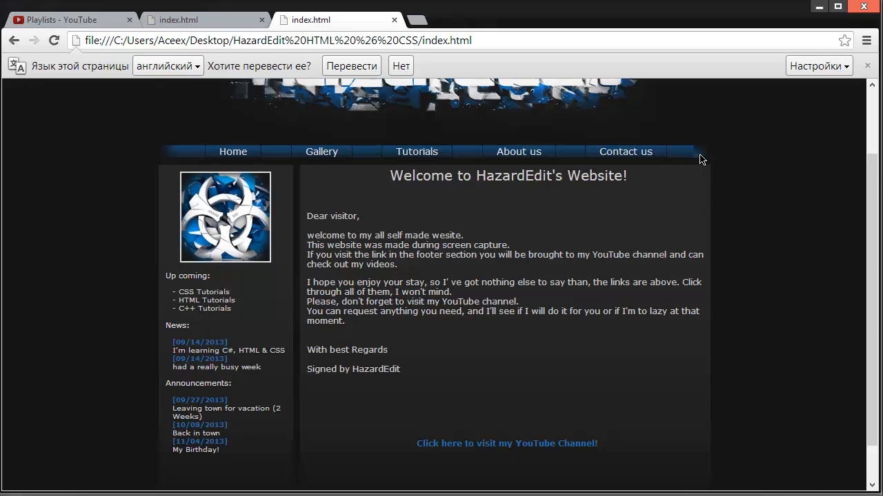
{"action": "mouse_move", "coordinate": [712, 154]}
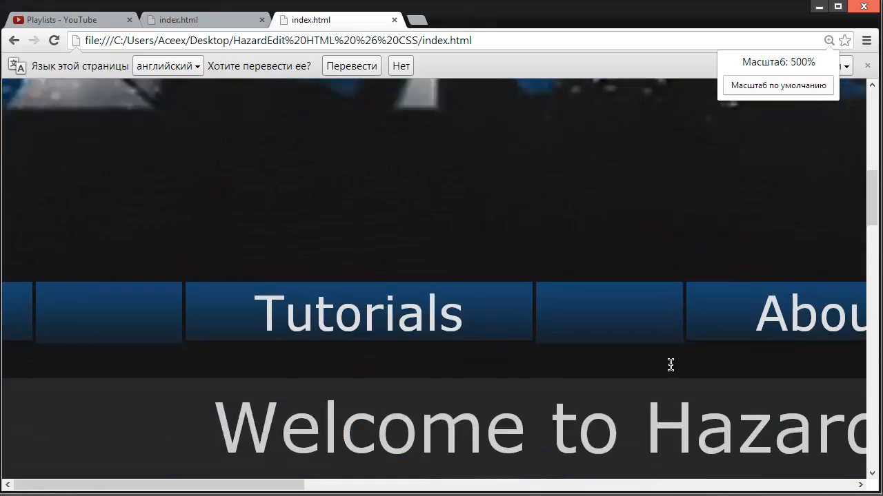
{"action": "left_click", "coordinate": [830, 40]}
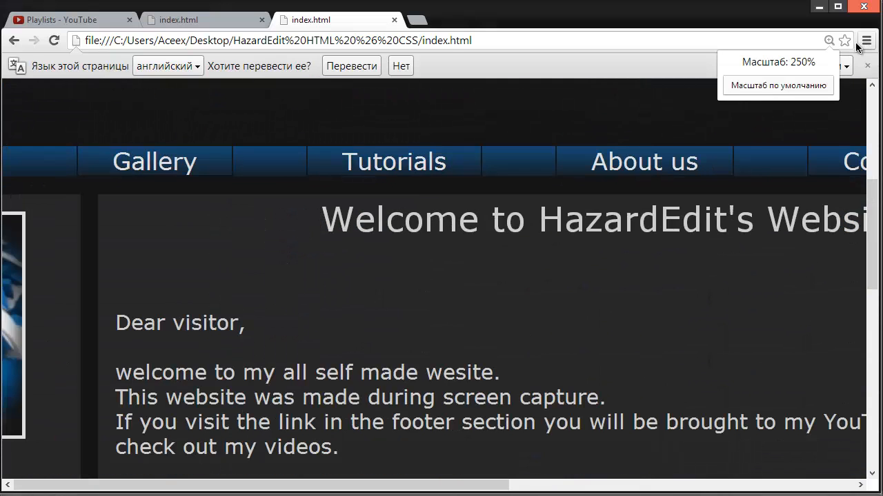
{"action": "left_click", "coordinate": [866, 40]}
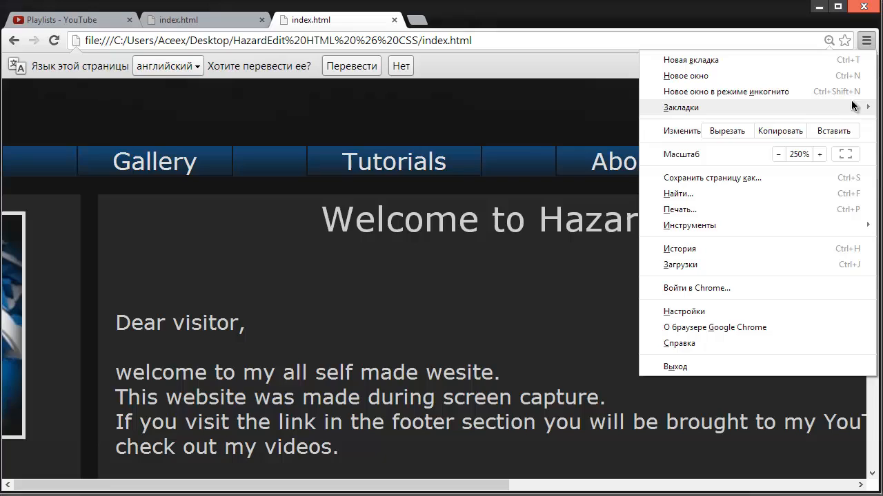
{"action": "left_click", "coordinate": [778, 154]}
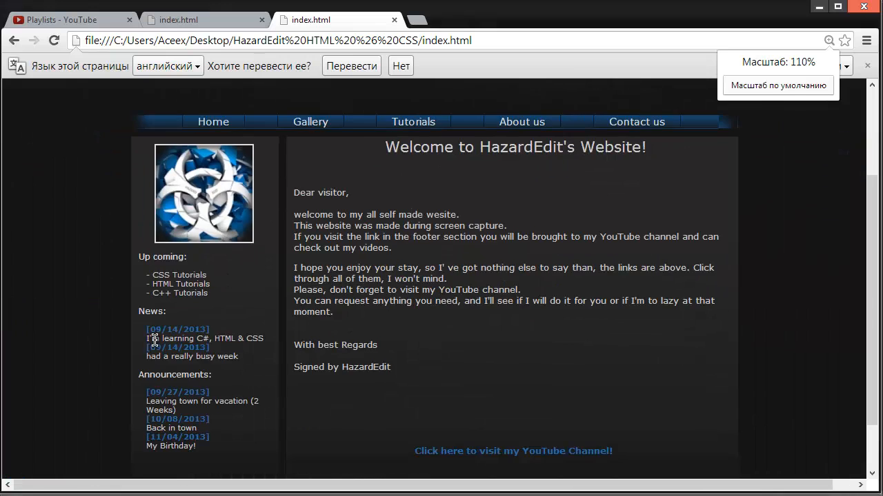
{"action": "left_click", "coordinate": [778, 85]}
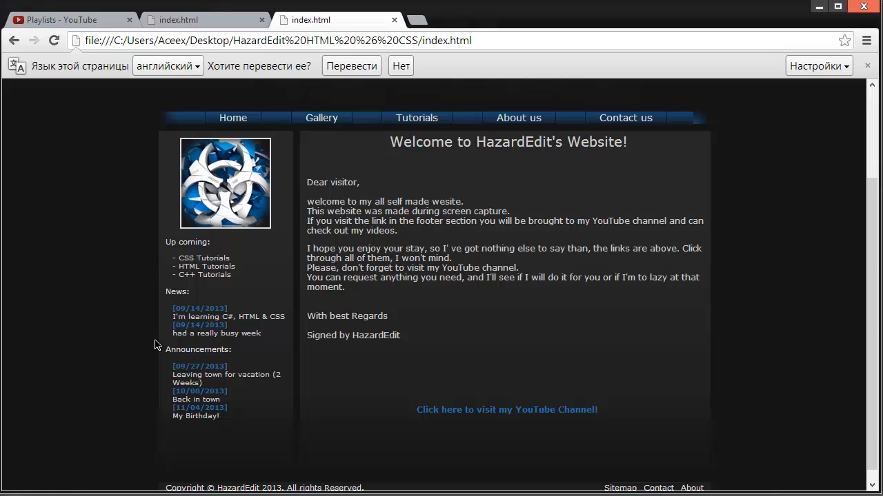
{"action": "mouse_move", "coordinate": [157, 339]}
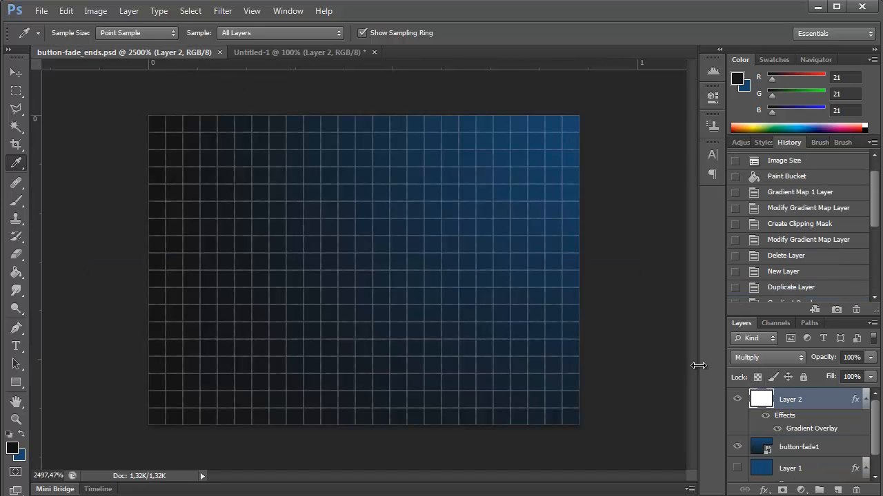
{"action": "mouse_move", "coordinate": [807, 456]}
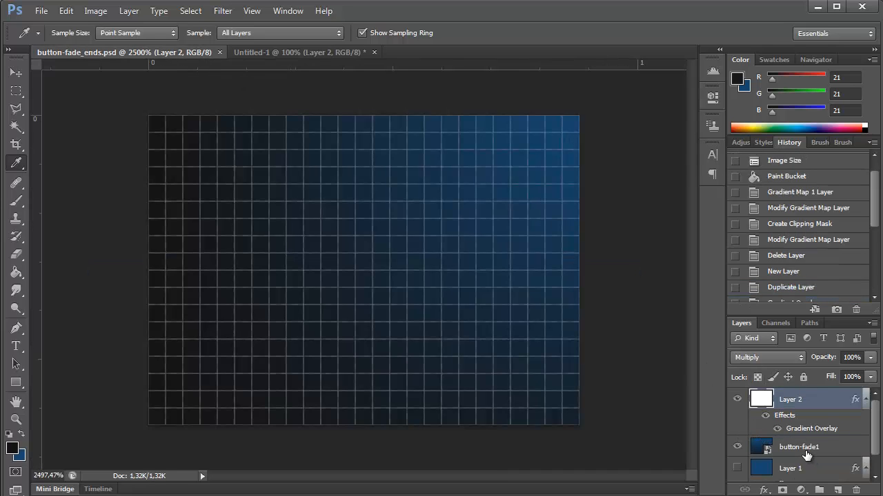
- Merge the visible layers into Layer 2 and flip the gradient horizontally so blue sits left
{"action": "left_click", "coordinate": [737, 400]}
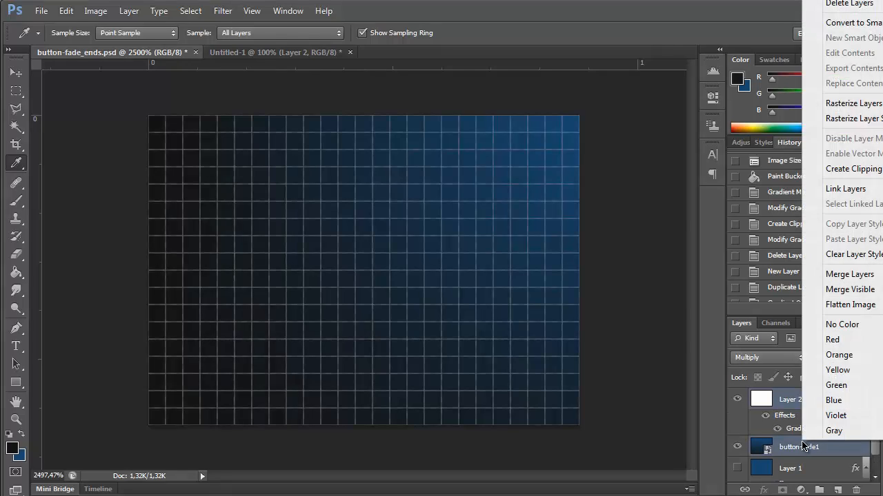
{"action": "mouse_move", "coordinate": [855, 254]}
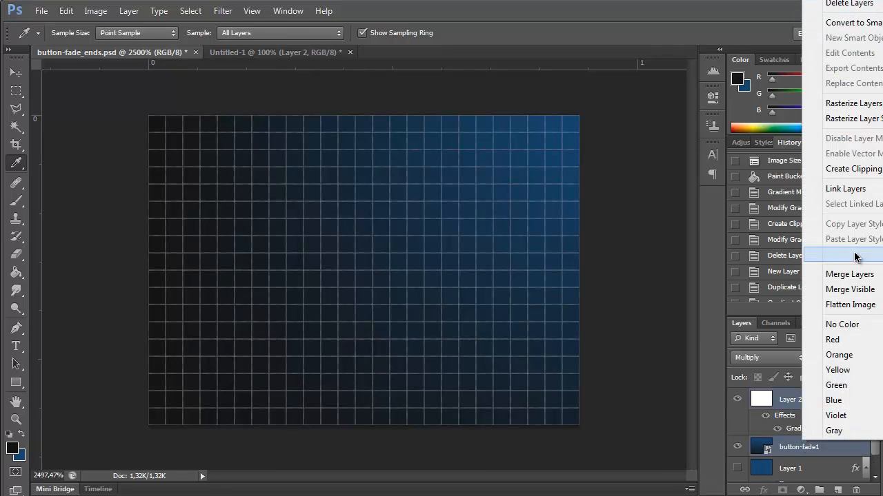
{"action": "mouse_move", "coordinate": [849, 274]}
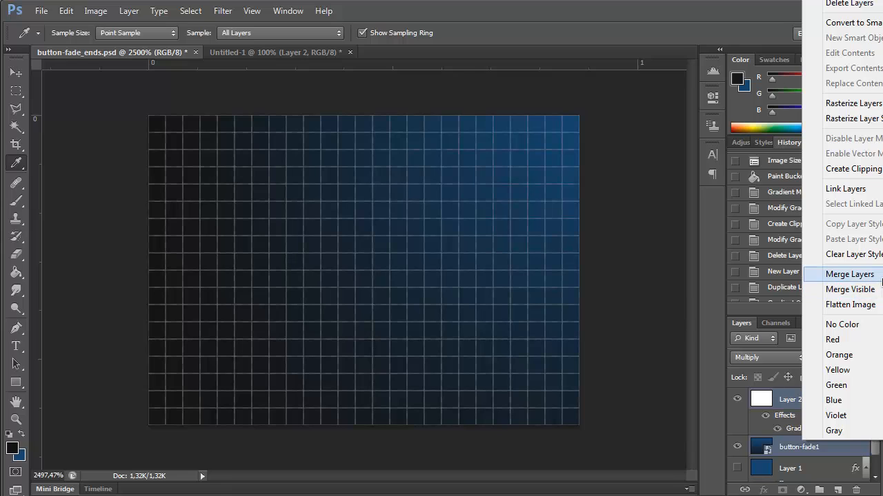
{"action": "mouse_move", "coordinate": [850, 289]}
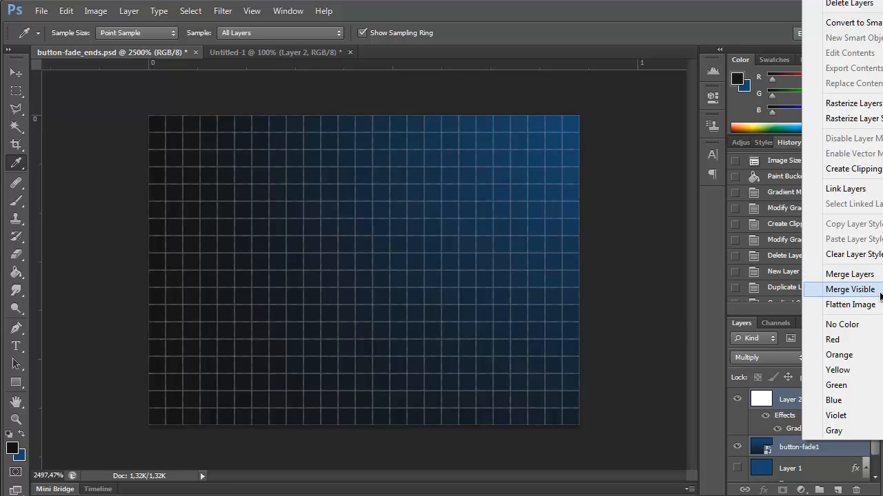
{"action": "left_click", "coordinate": [849, 290]}
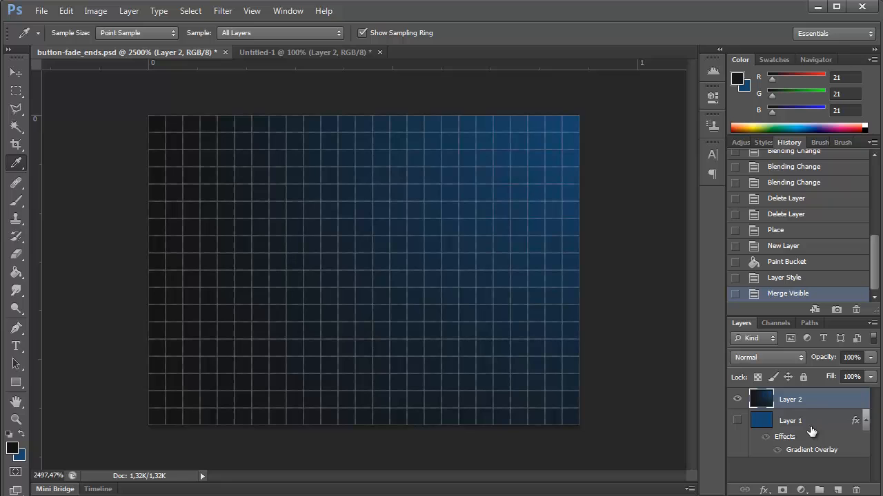
{"action": "right_click", "coordinate": [345, 269]}
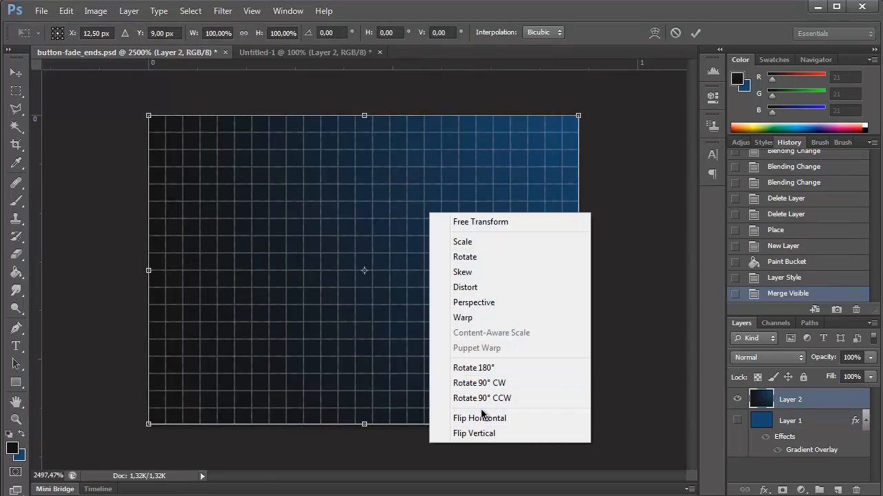
{"action": "left_click", "coordinate": [480, 418]}
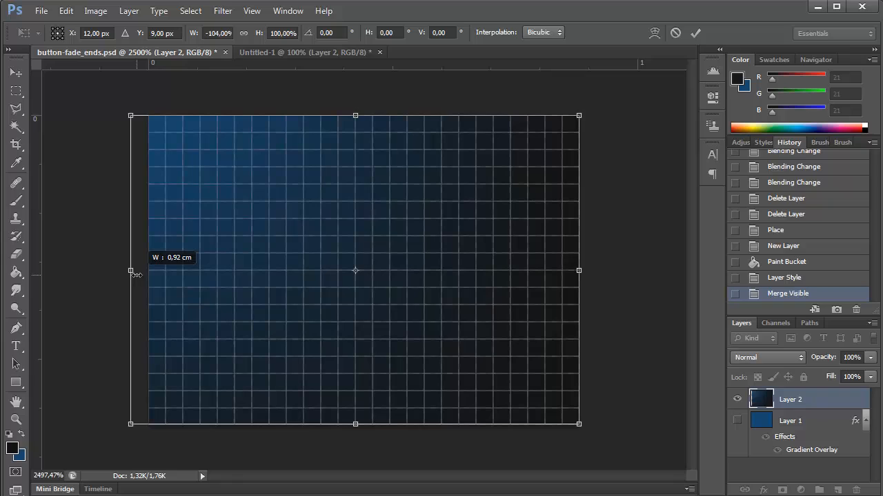
{"action": "mouse_move", "coordinate": [186, 296]}
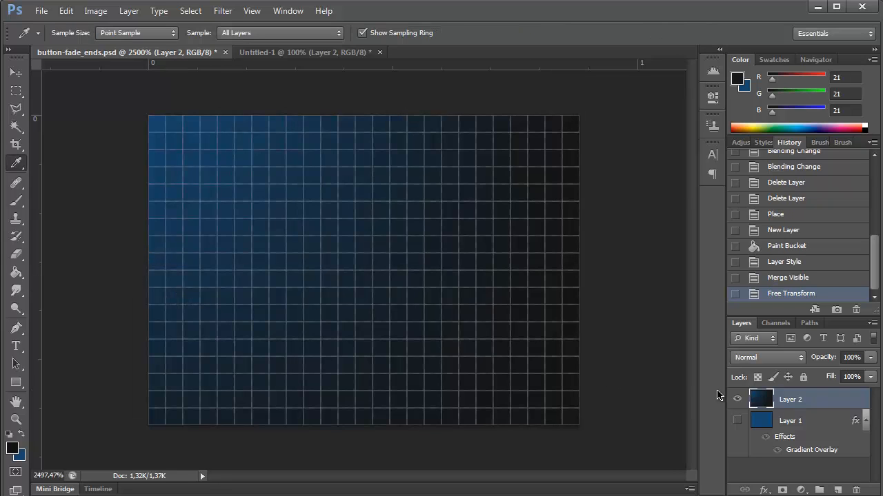
- Compare the unmerged and flipped history states, then save the flipped tile as button-fade_ends.gif in CompuServe GIF format
{"action": "left_click", "coordinate": [783, 262]}
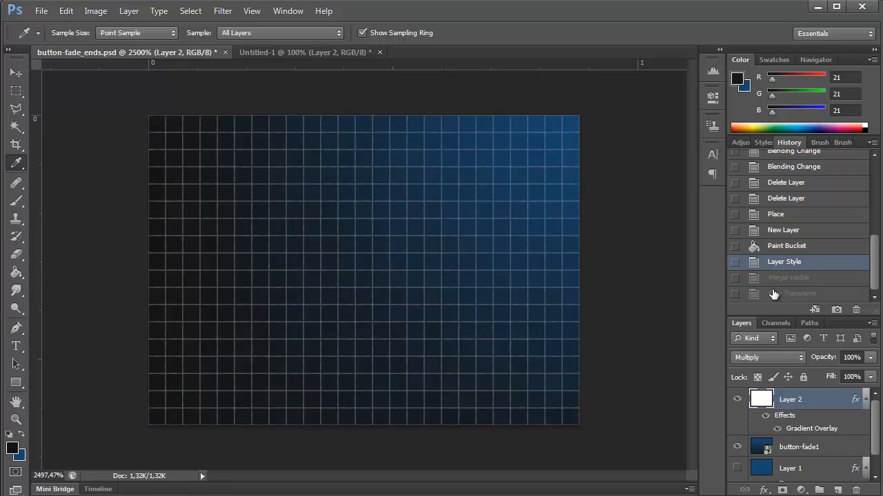
{"action": "left_click", "coordinate": [42, 11]}
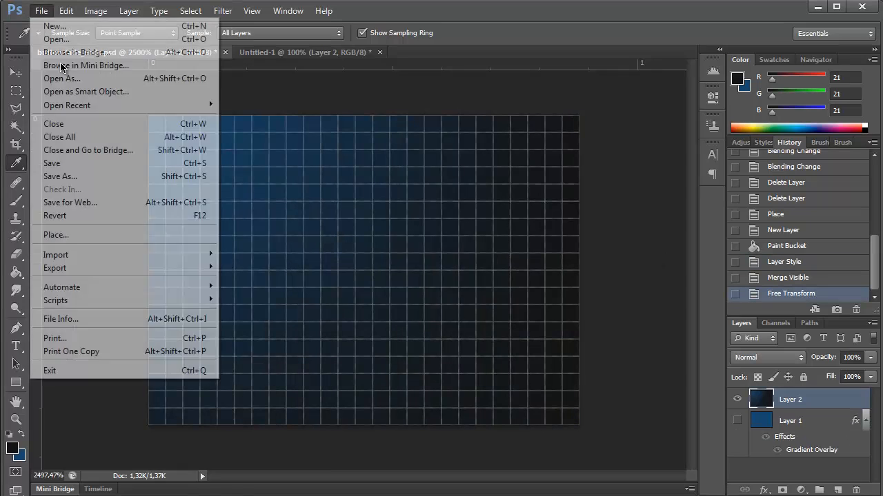
{"action": "left_click", "coordinate": [61, 176]}
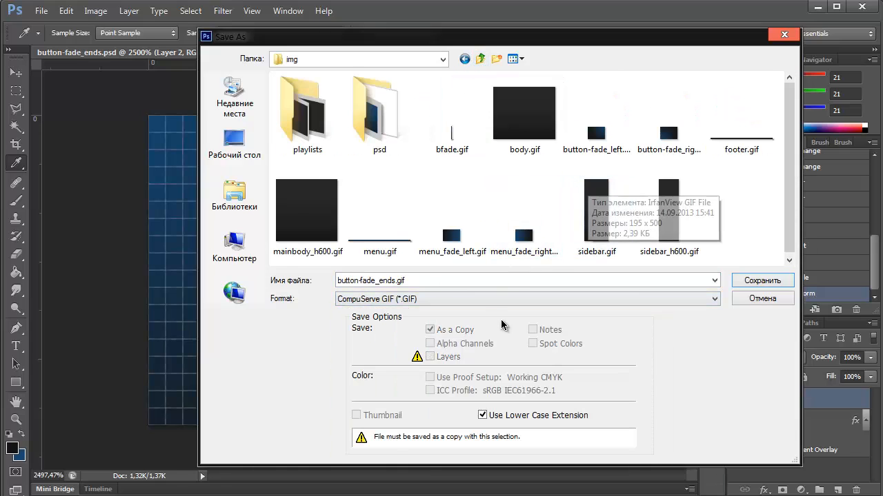
{"action": "left_click", "coordinate": [668, 121]}
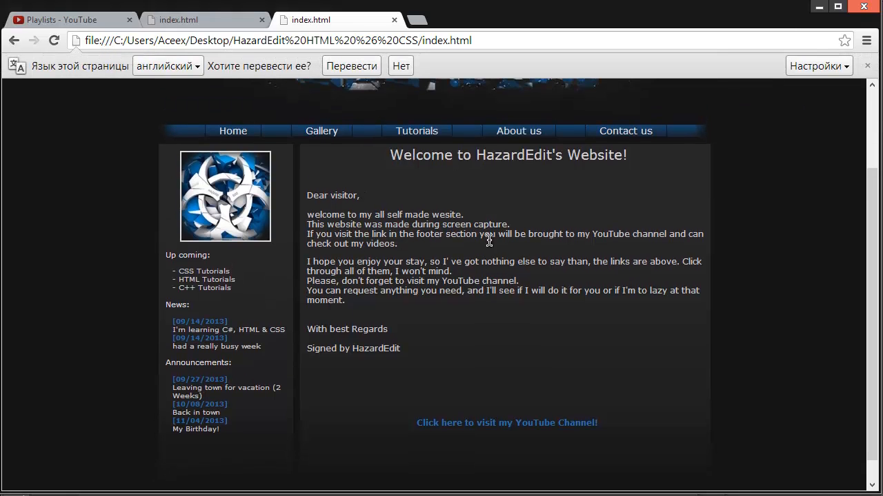
{"action": "mouse_move", "coordinate": [386, 150]}
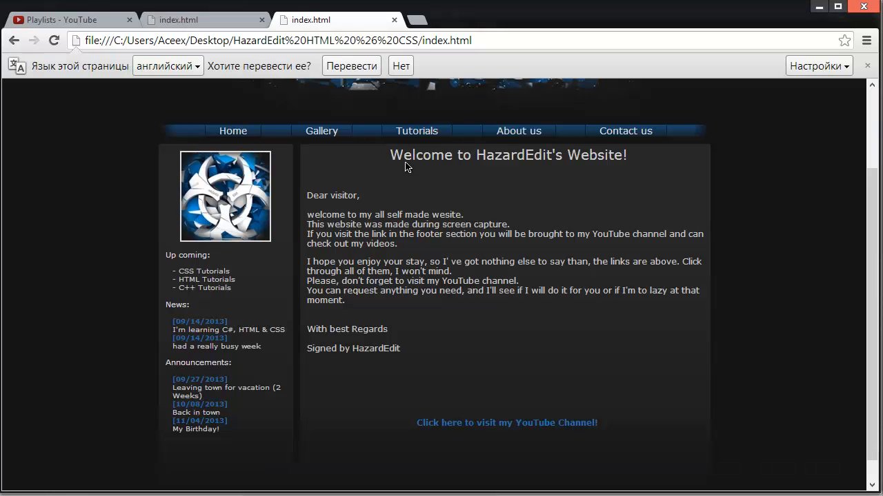
{"action": "mouse_move", "coordinate": [414, 178]}
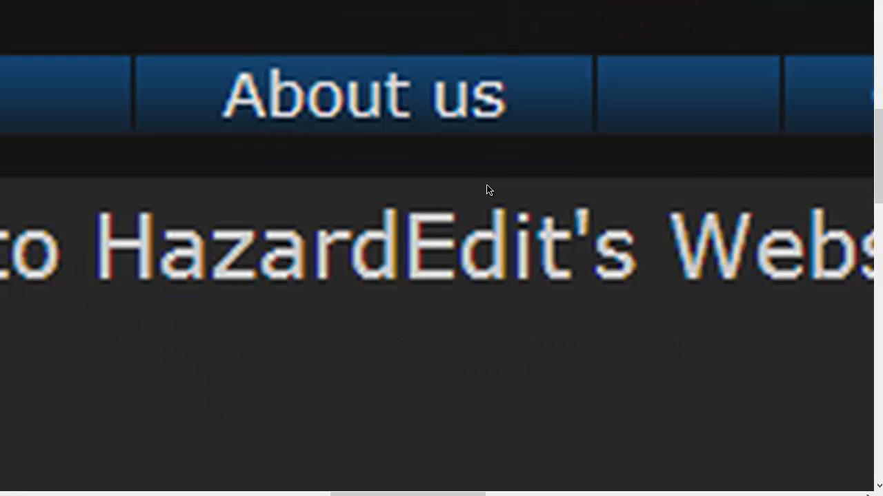
{"action": "mouse_move", "coordinate": [543, 127]}
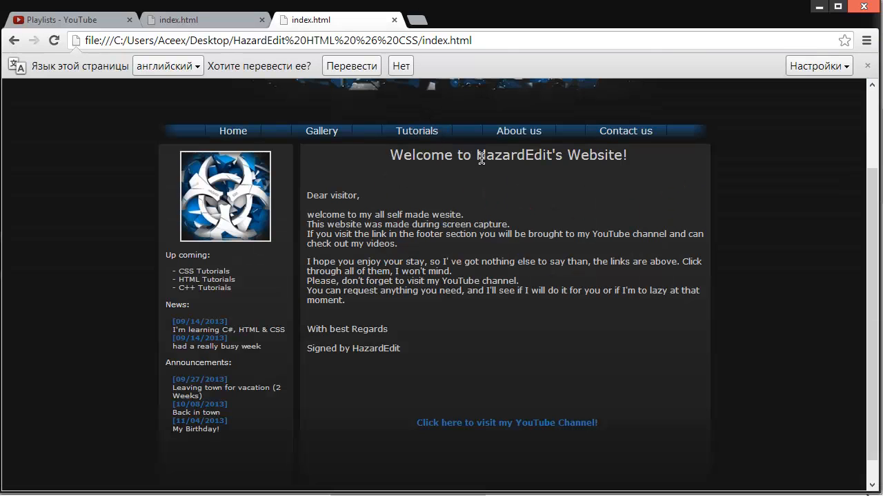
{"action": "mouse_move", "coordinate": [518, 131]}
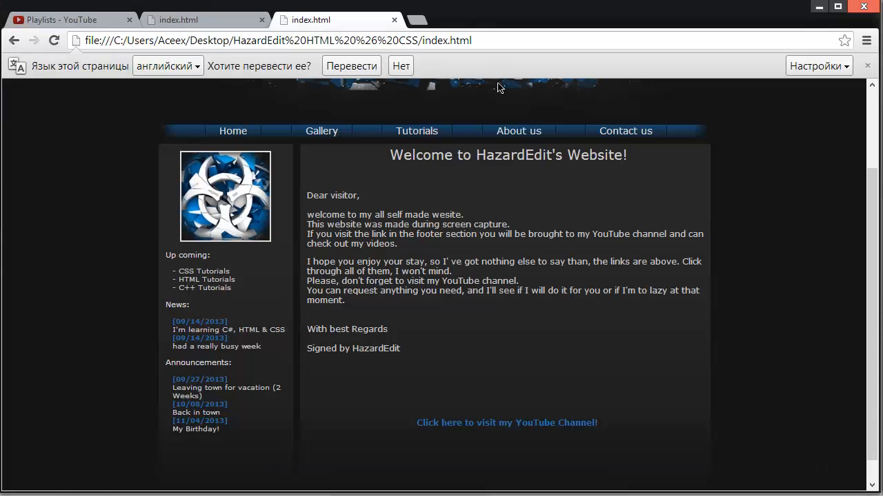
{"action": "mouse_move", "coordinate": [523, 200]}
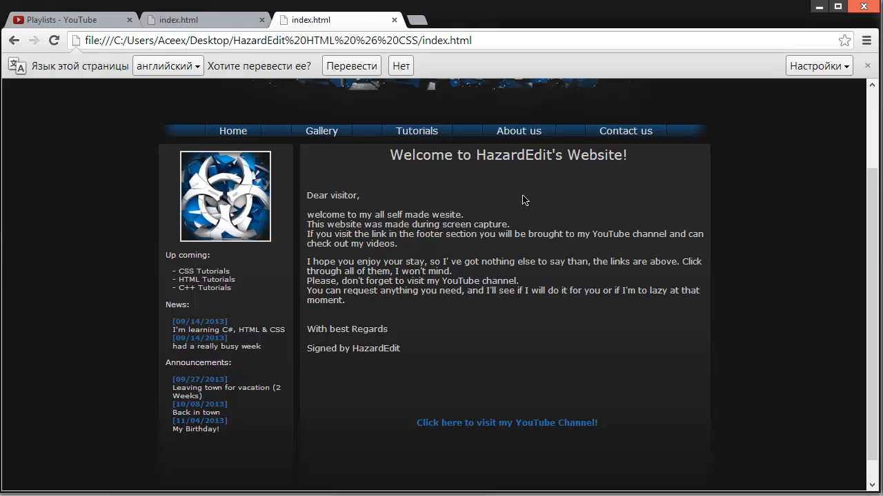
{"action": "mouse_move", "coordinate": [521, 202]}
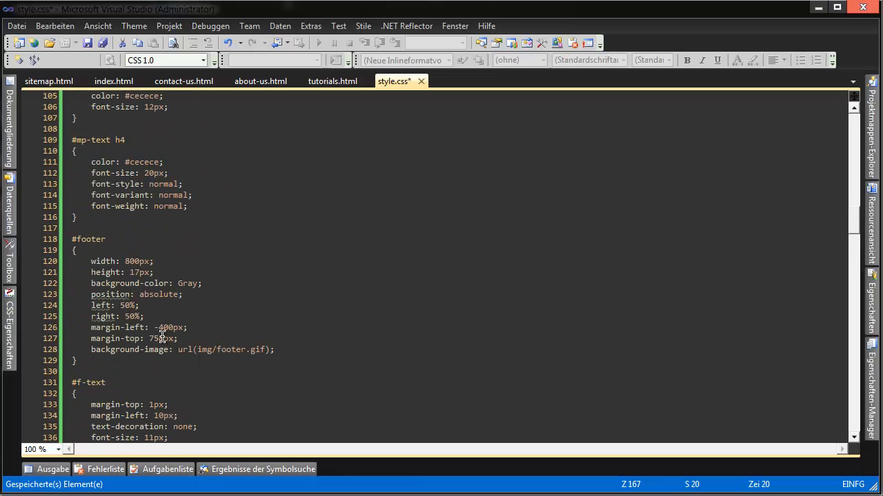
- Change the #mainbody margin-top in style.css from 248px to 247px and save the stylesheet
{"action": "scroll", "scroll_direction": "up", "scroll_amount": 3}
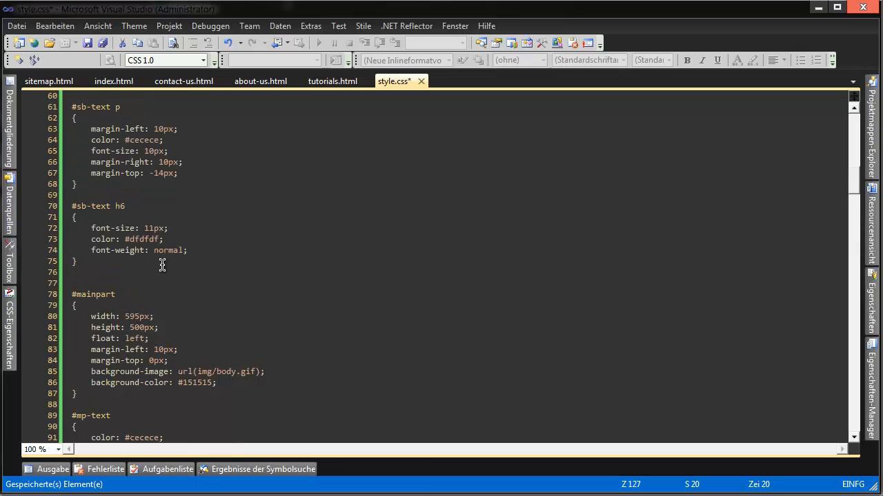
{"action": "mouse_move", "coordinate": [165, 268]}
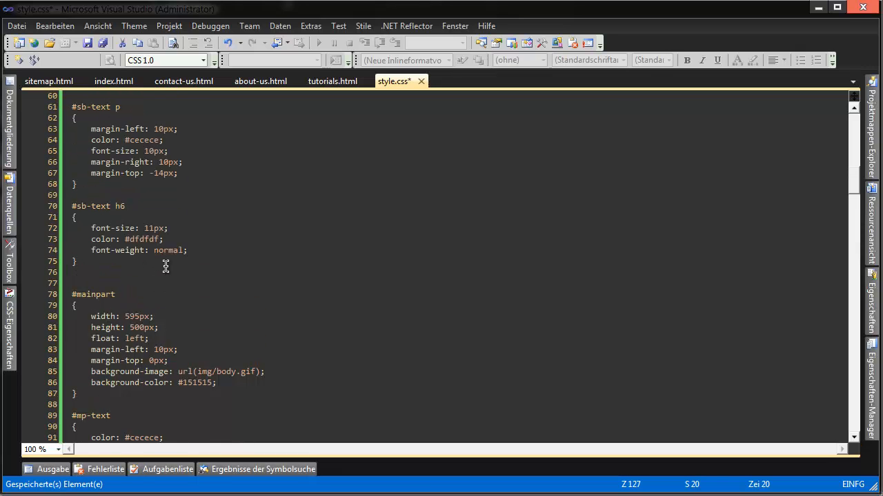
{"action": "scroll", "scroll_direction": "up", "scroll_amount": 3}
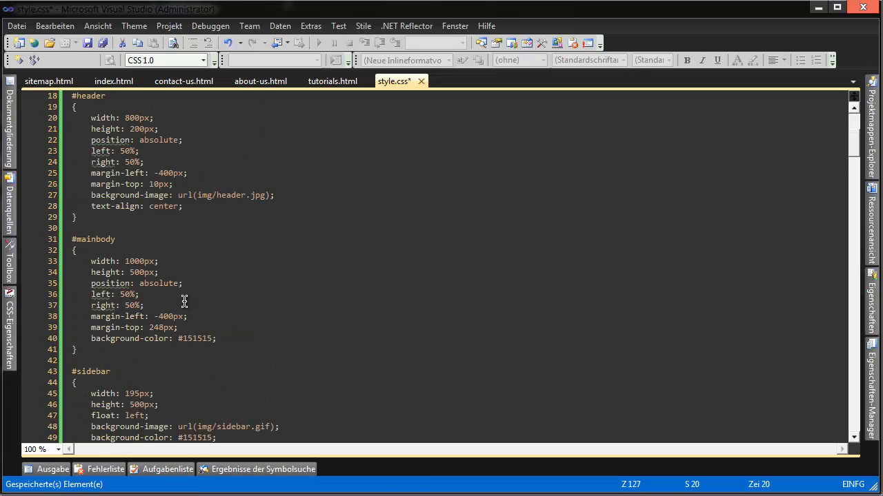
{"action": "scroll", "scroll_direction": "down", "scroll_amount": 3}
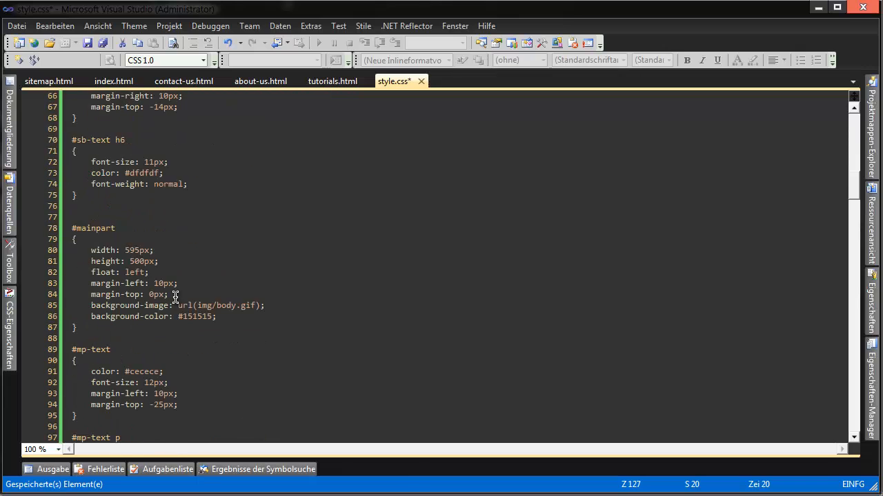
{"action": "scroll", "scroll_direction": "down", "scroll_amount": 3}
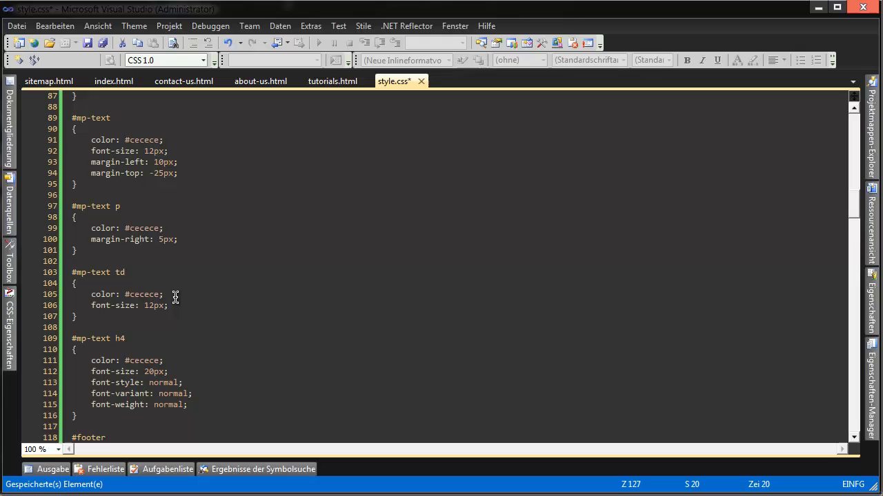
{"action": "scroll", "scroll_direction": "down", "scroll_amount": 3}
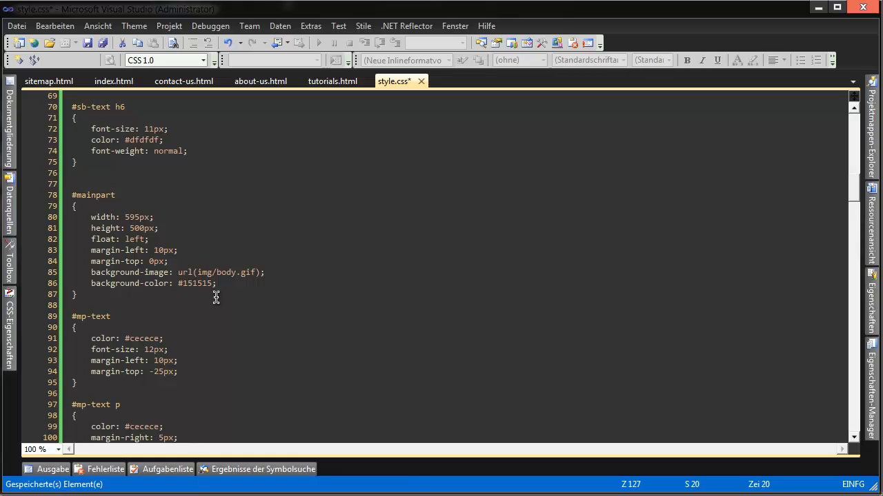
{"action": "left_click", "coordinate": [326, 370]}
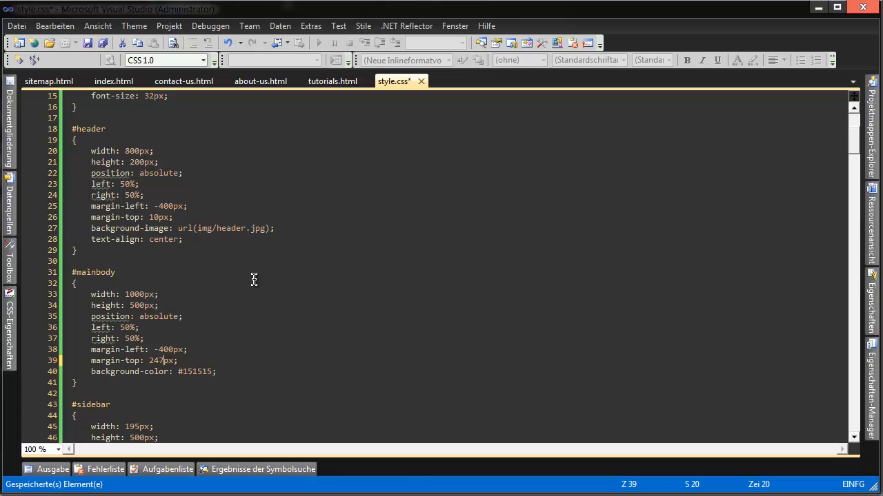
{"action": "key", "text": "ctrl+s"}
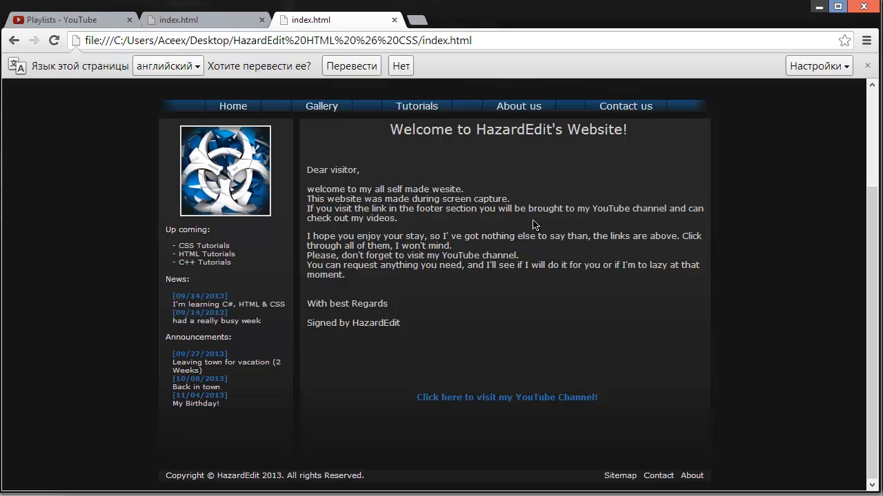
{"action": "mouse_move", "coordinate": [541, 223]}
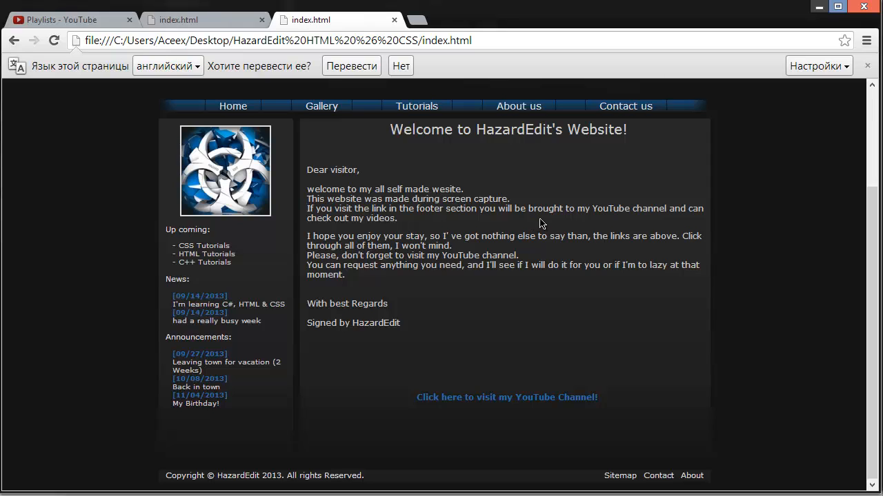
{"action": "mouse_move", "coordinate": [436, 219]}
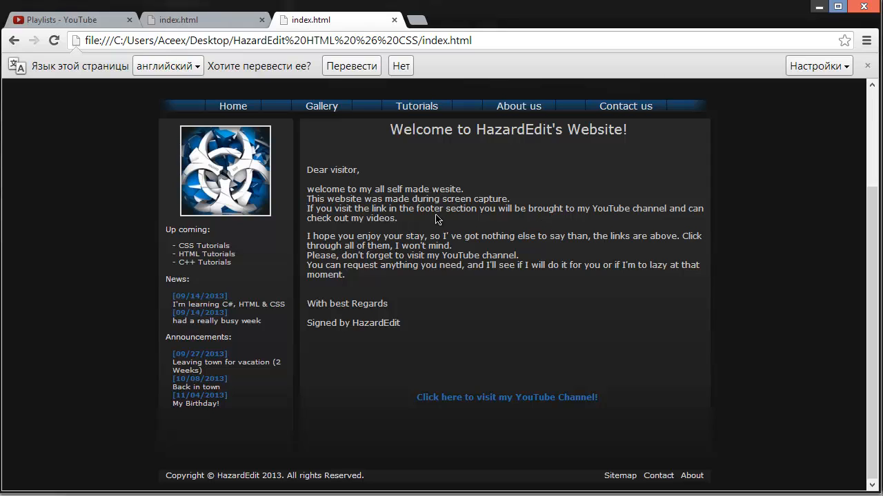
{"action": "mouse_move", "coordinate": [444, 213]}
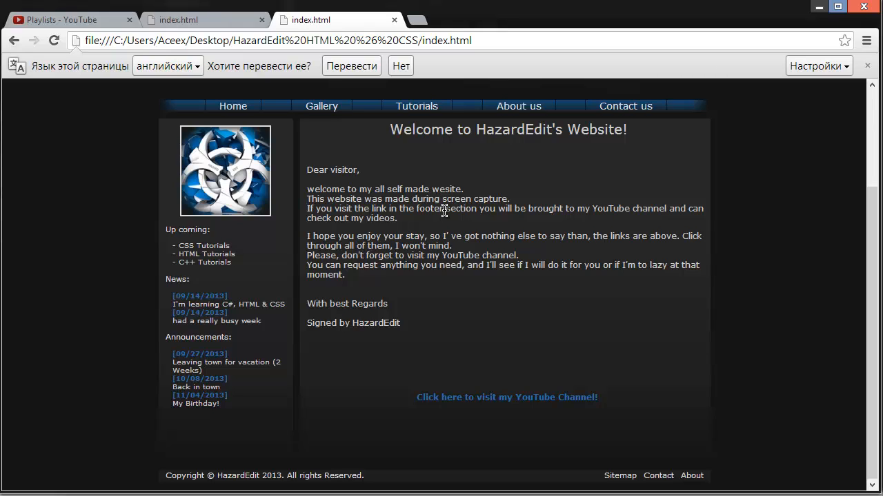
{"action": "mouse_move", "coordinate": [446, 210]}
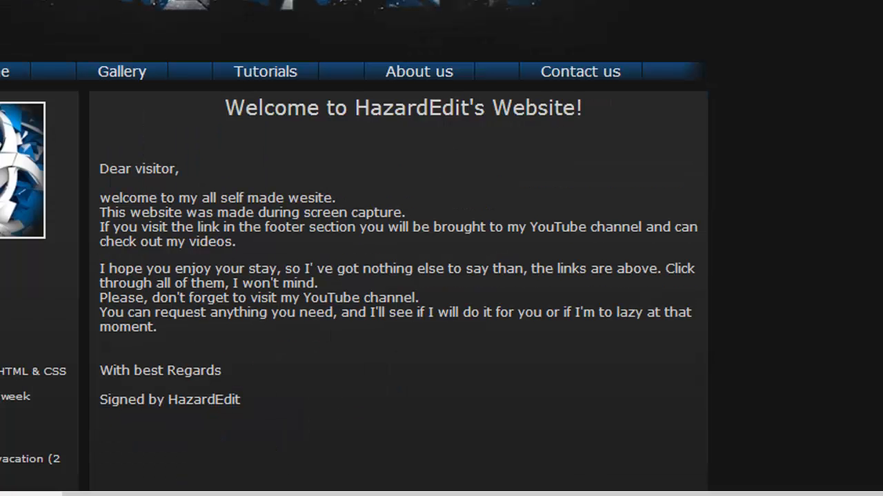
{"action": "mouse_move", "coordinate": [35, 174]}
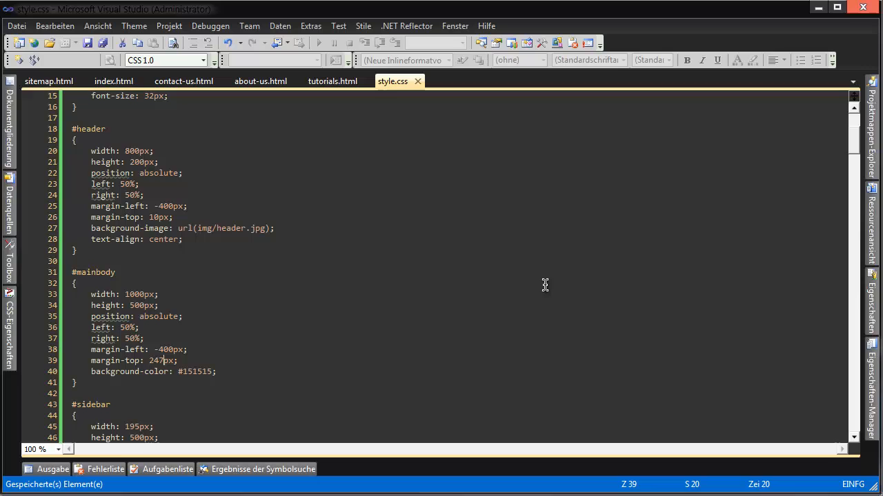
- Set the #menu-fade-left and #menu-fade-right heights to 17px, then view the about-us.html source
{"action": "scroll", "scroll_direction": "down", "scroll_amount": 3}
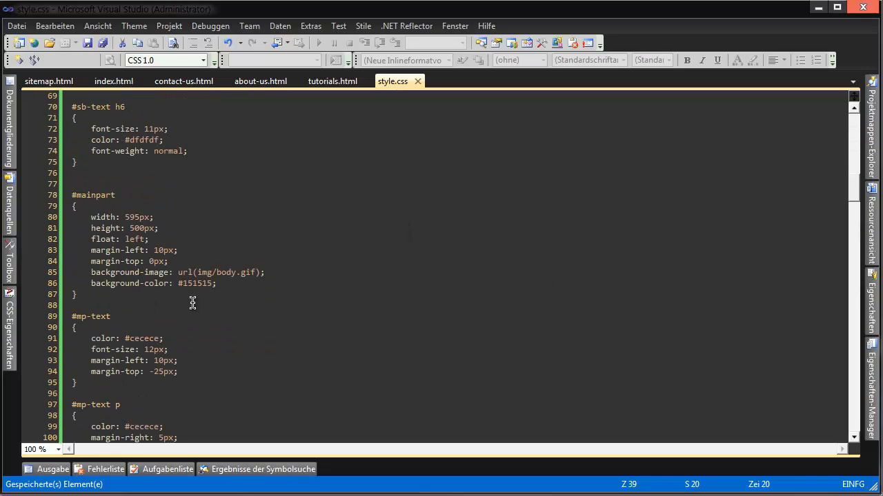
{"action": "scroll", "scroll_direction": "down", "scroll_amount": 3}
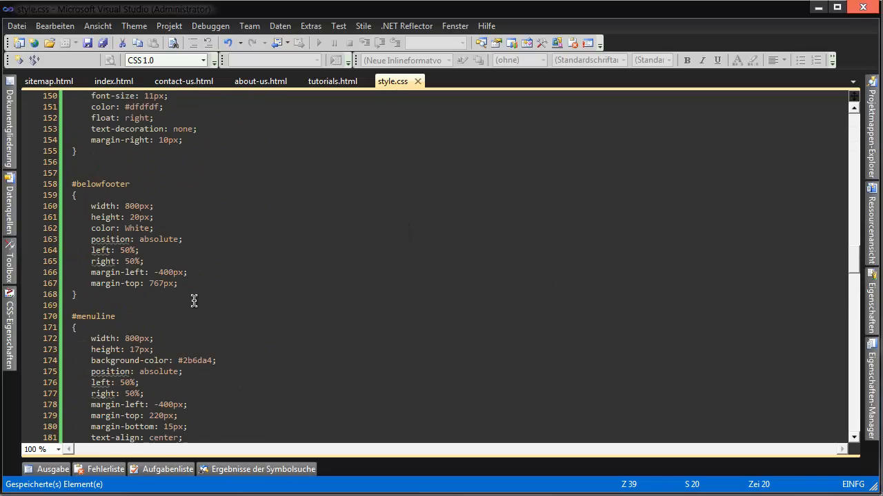
{"action": "scroll", "scroll_direction": "down", "scroll_amount": 3}
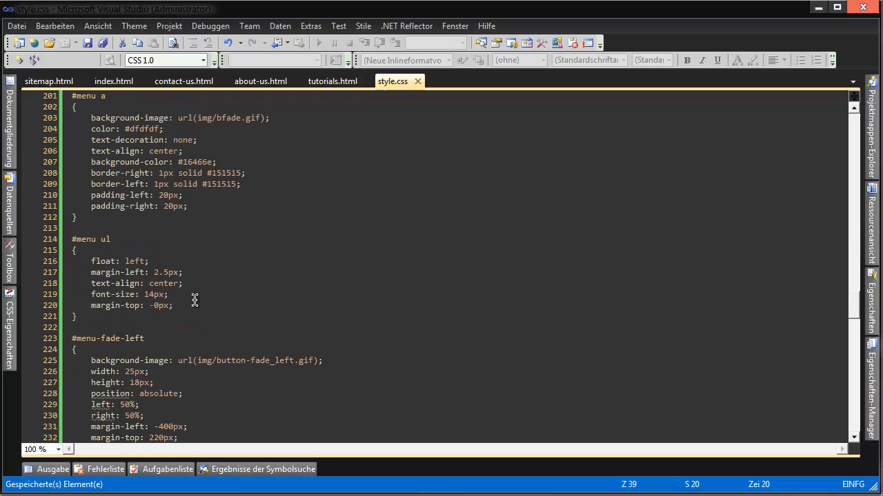
{"action": "scroll", "scroll_direction": "down", "scroll_amount": 3}
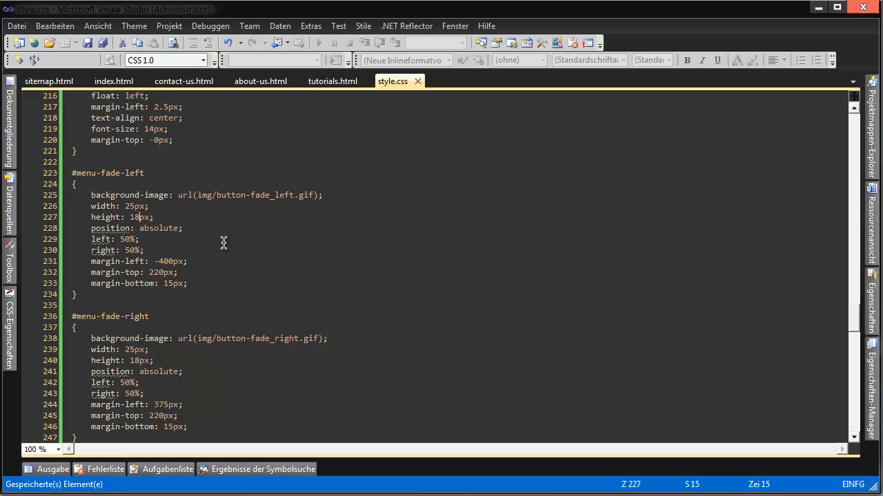
{"action": "type", "text": "7"}
{"action": "left_click", "coordinate": [241, 361]}
{"action": "type", "text": "7"}
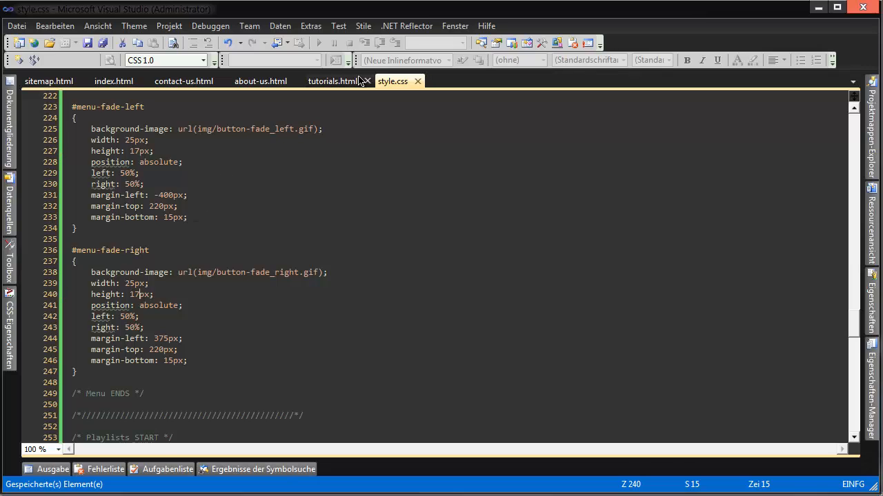
{"action": "left_click", "coordinate": [259, 80]}
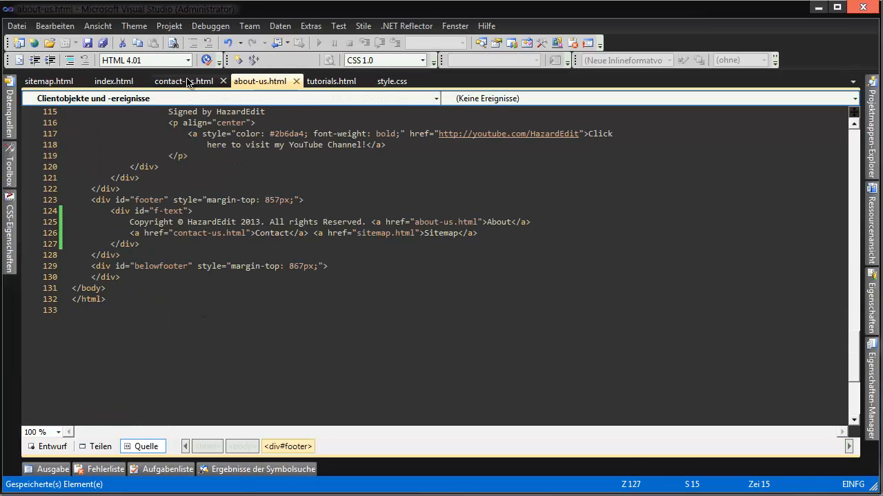
{"action": "left_click", "coordinate": [48, 80]}
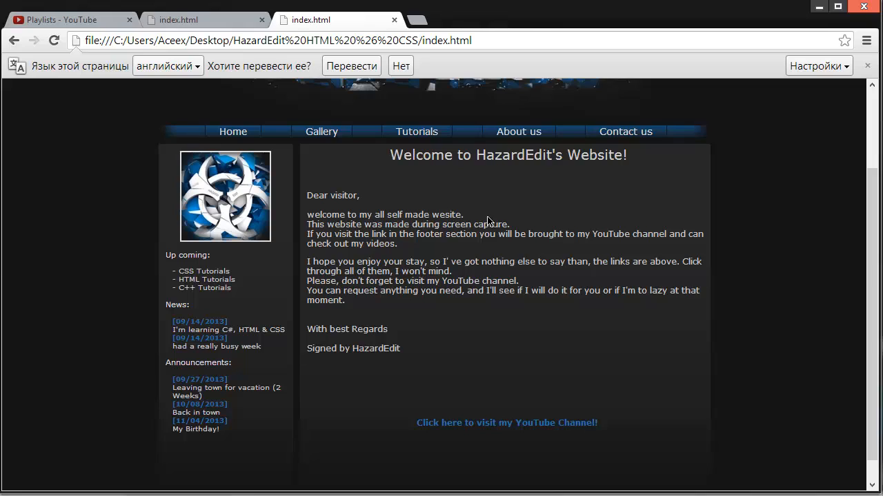
{"action": "mouse_move", "coordinate": [728, 65]}
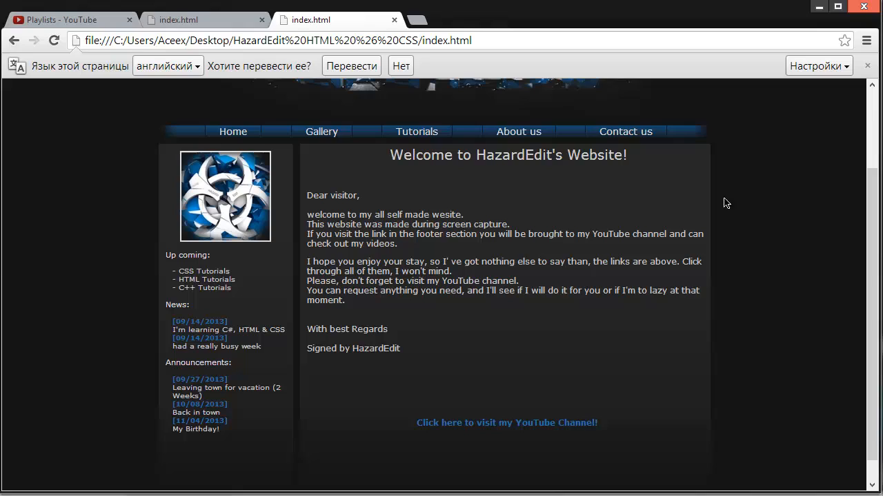
{"action": "mouse_move", "coordinate": [302, 491]}
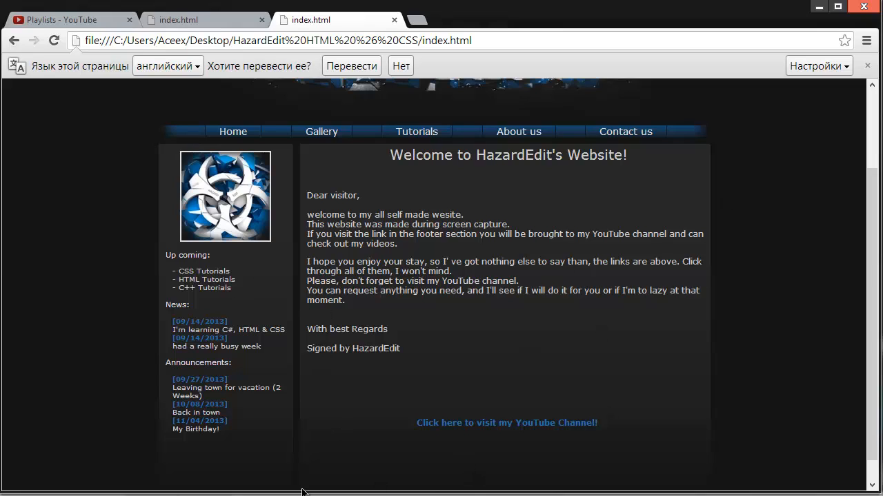
{"action": "mouse_move", "coordinate": [331, 381]}
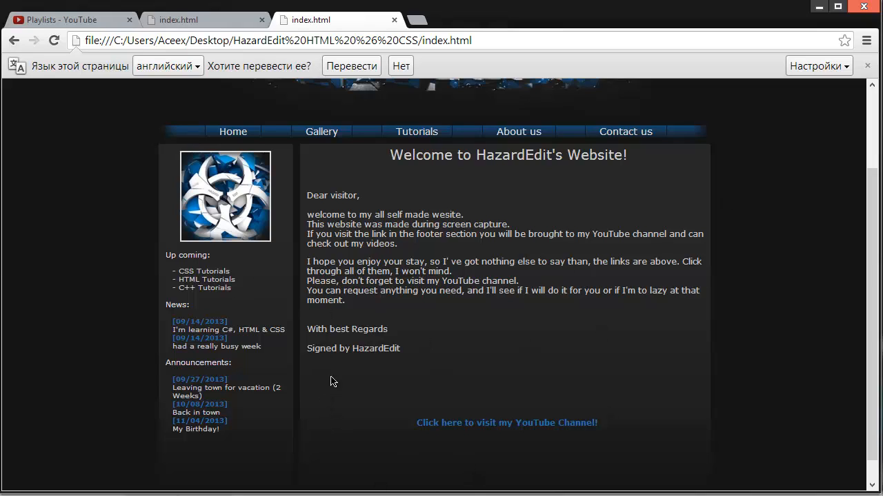
{"action": "mouse_move", "coordinate": [370, 348]}
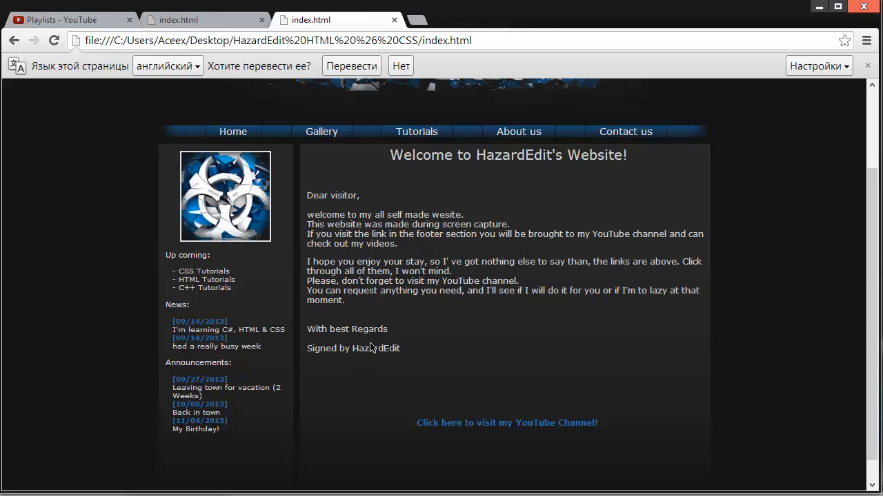
{"action": "mouse_move", "coordinate": [371, 347]}
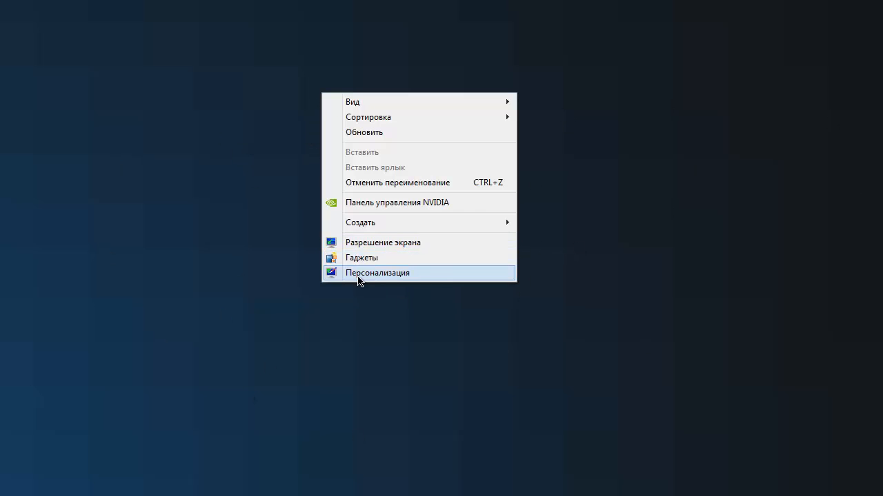
- Choose Personalization from the desktop context menu to show the theme list
{"action": "left_click", "coordinate": [378, 273]}
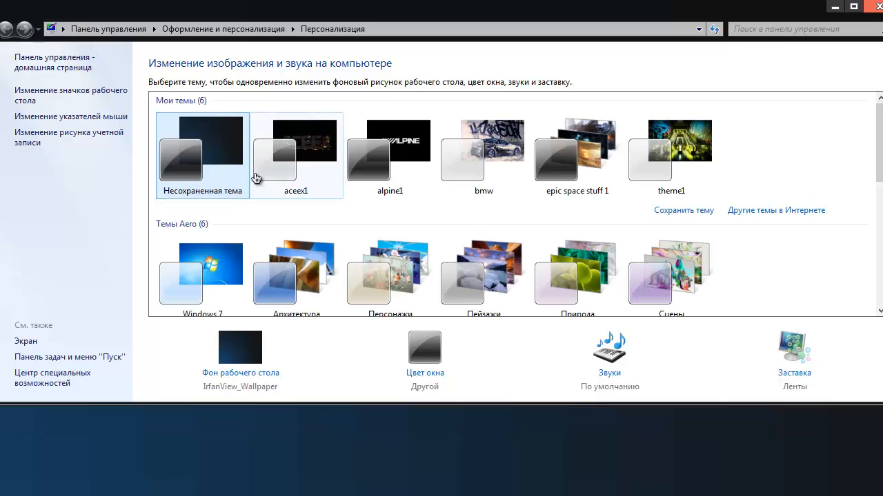